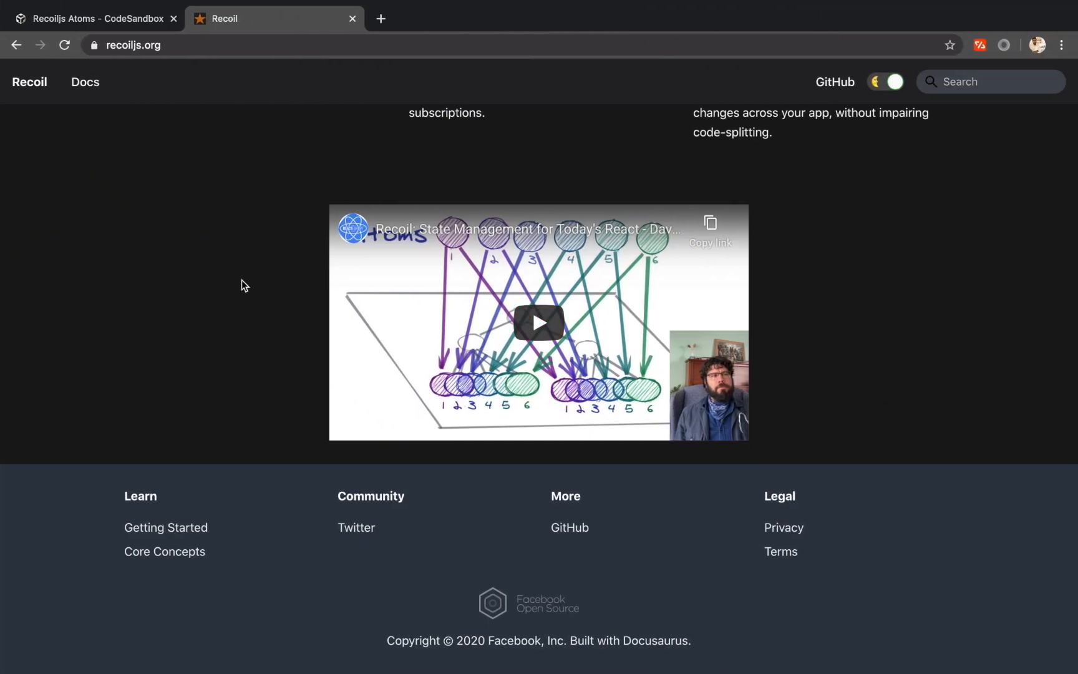
- Switch to the Recoiljs Atoms sandbox and test the preview counter with + and −, ending at -4
{"action": "scroll", "scroll_direction": "up", "scroll_amount": 3}
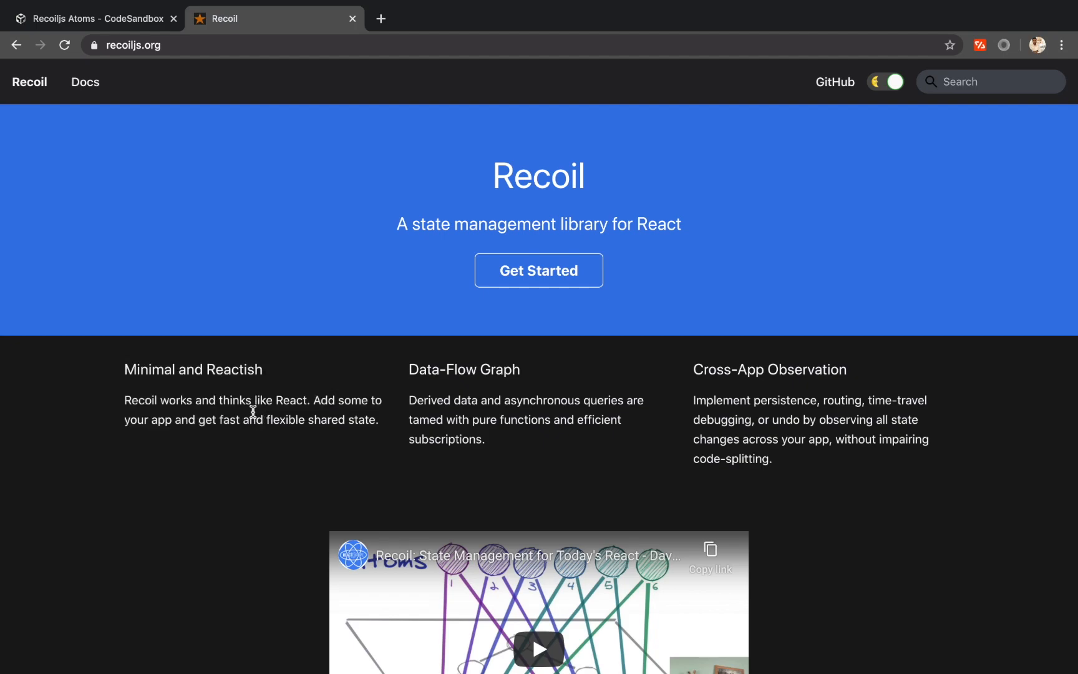
{"action": "mouse_move", "coordinate": [201, 149]}
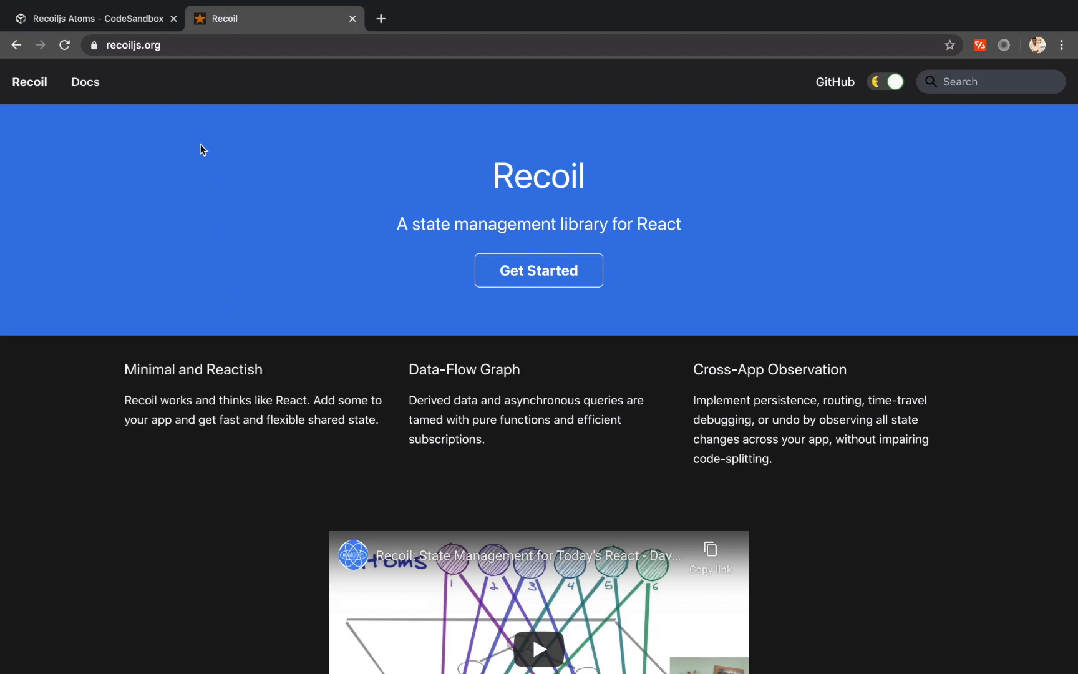
{"action": "left_click", "coordinate": [93, 18]}
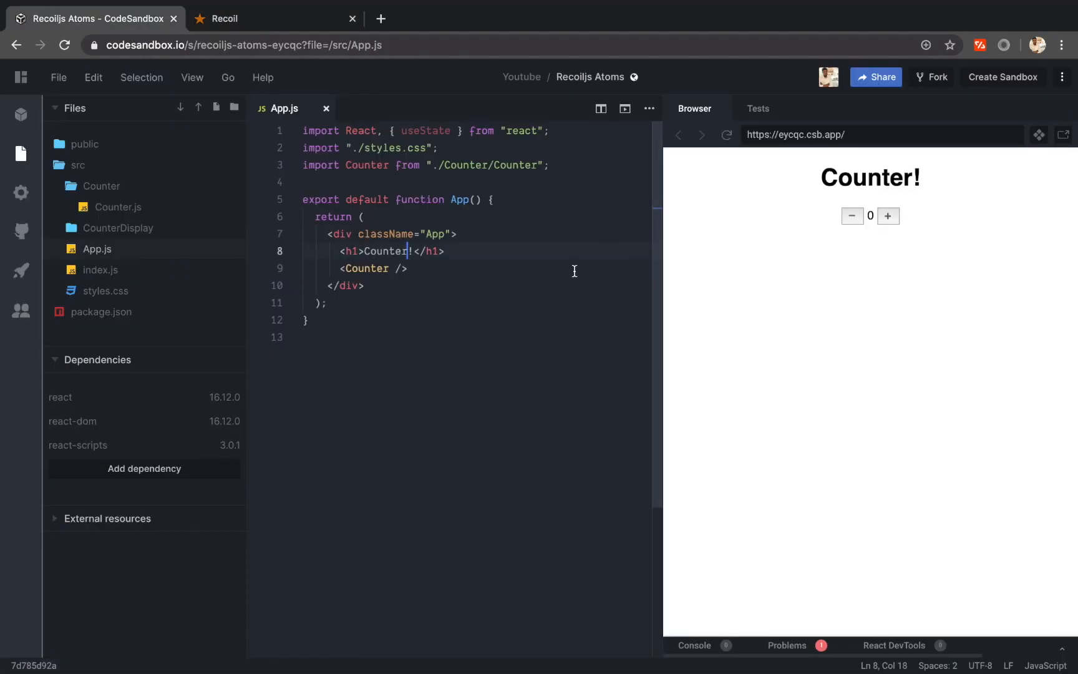
{"action": "left_click", "coordinate": [888, 216]}
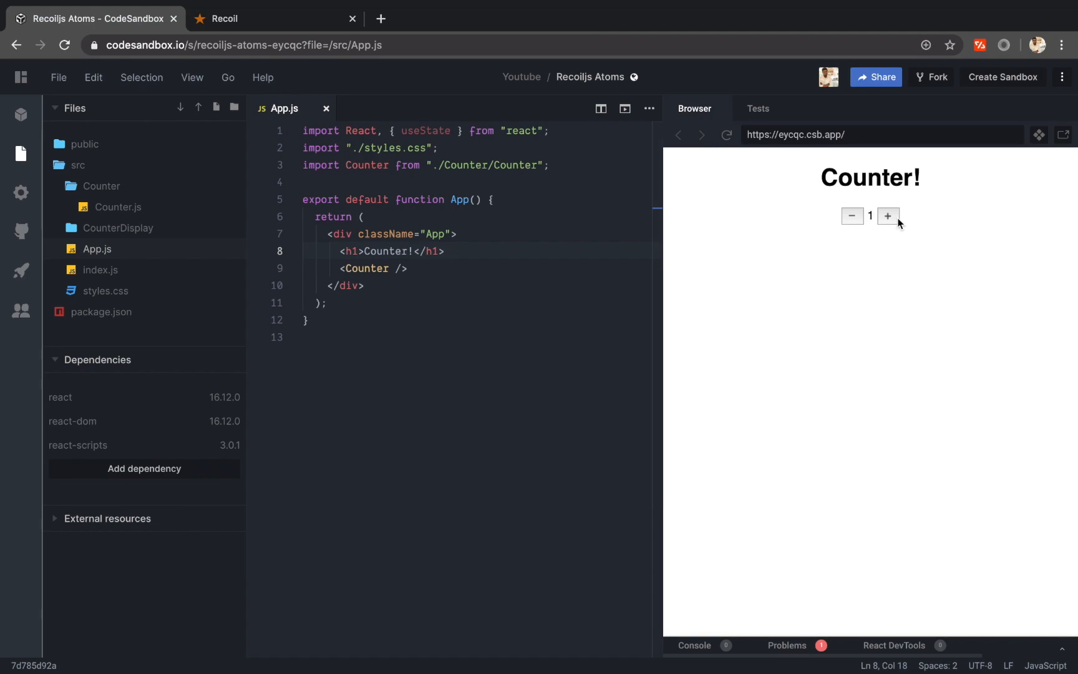
{"action": "left_click", "coordinate": [889, 216]}
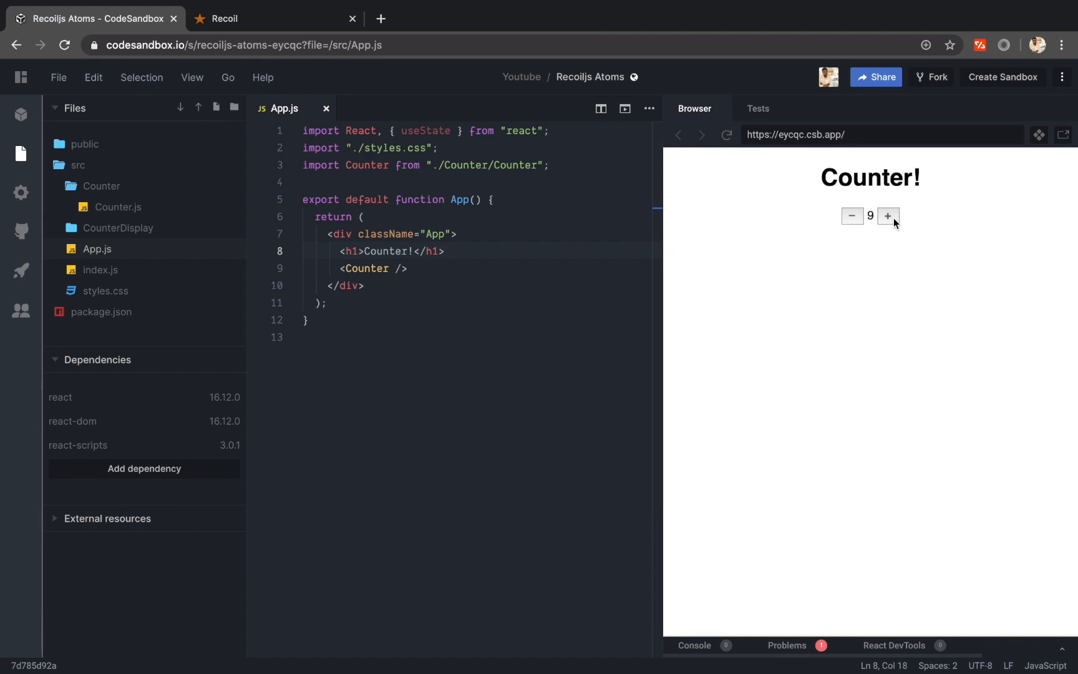
{"action": "left_click", "coordinate": [851, 216]}
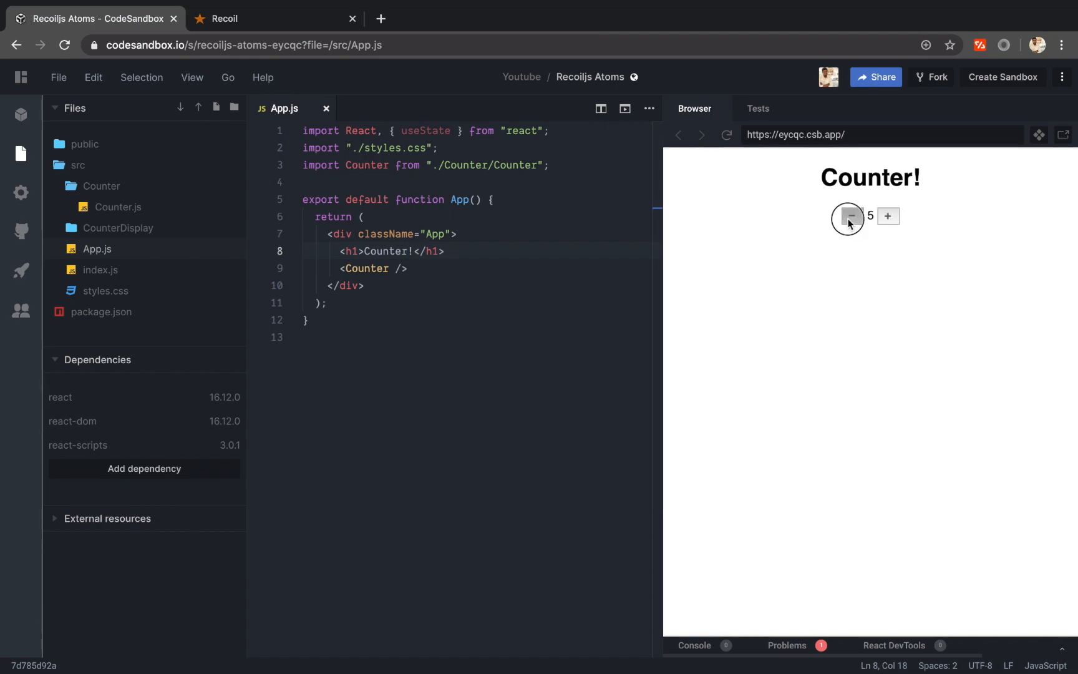
{"action": "left_click", "coordinate": [850, 217]}
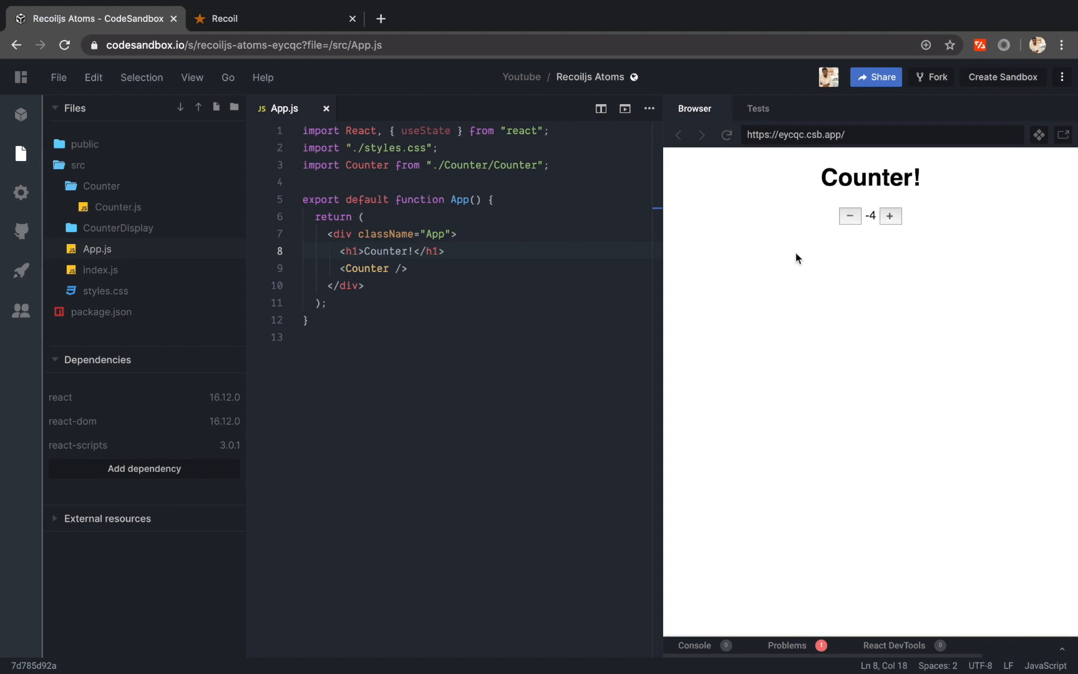
{"action": "left_click", "coordinate": [393, 300]}
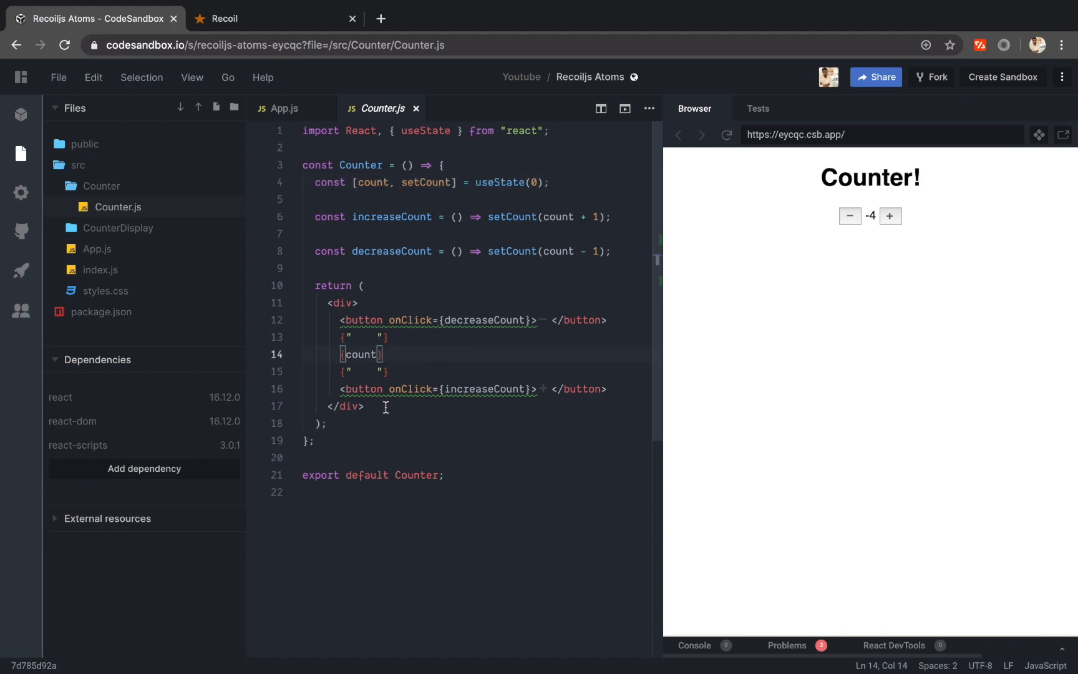
- Highlight increaseCount, setCount and decreaseCount in Counter.js, then return to App.js
{"action": "left_click_drag", "start_coordinate": [353, 217], "coordinate": [482, 217]}
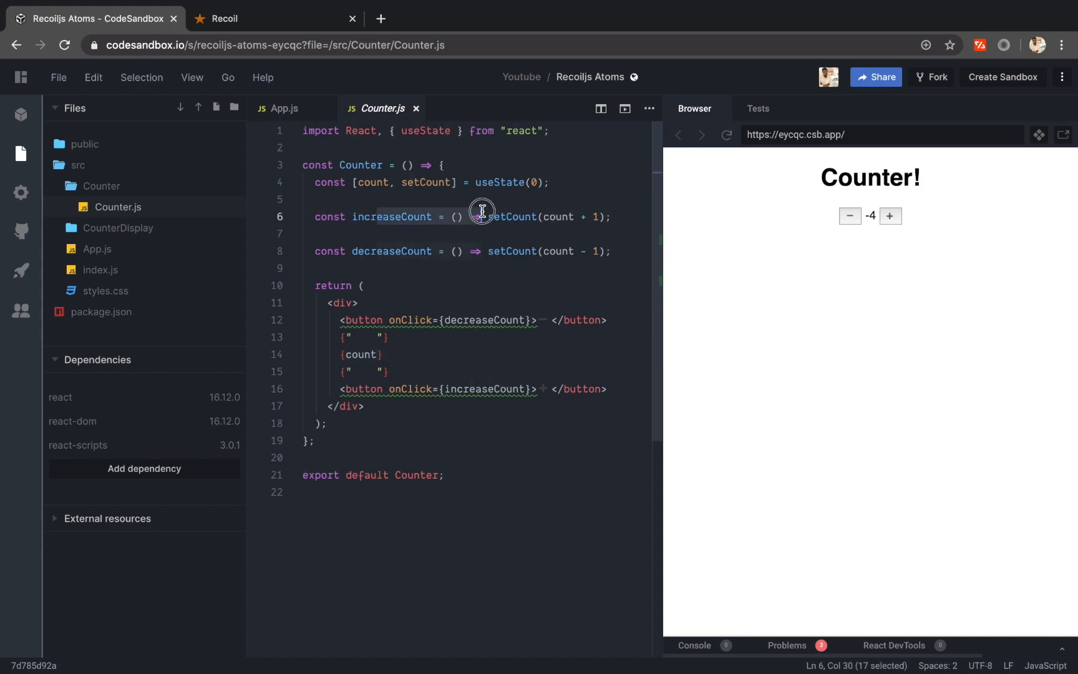
{"action": "double_click", "coordinate": [511, 217]}
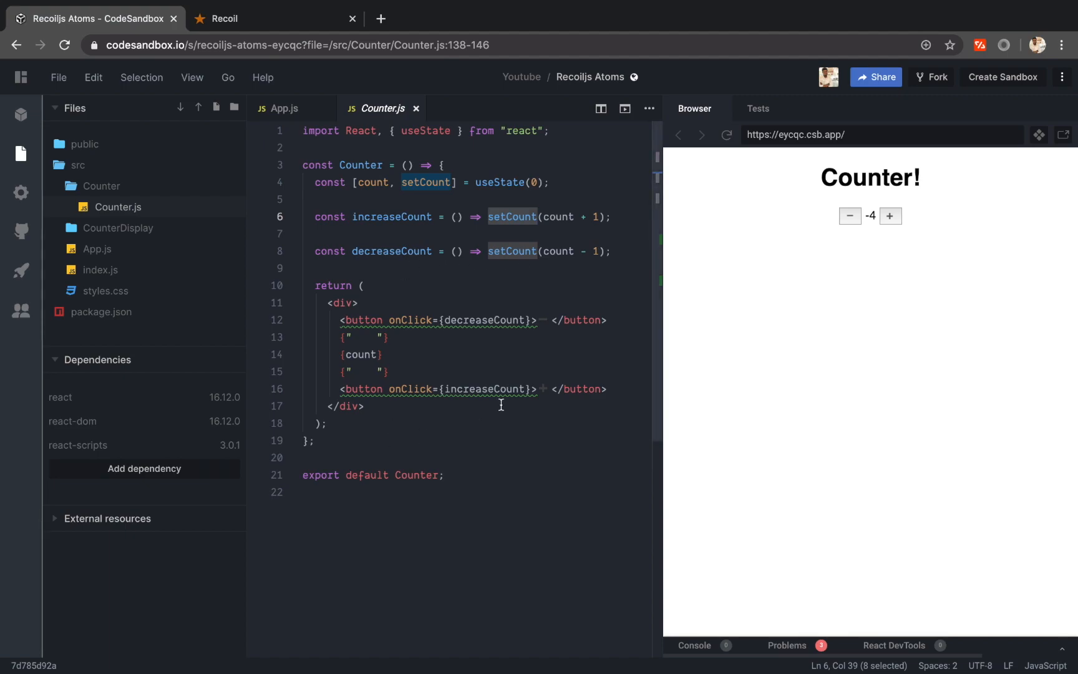
{"action": "double_click", "coordinate": [484, 319]}
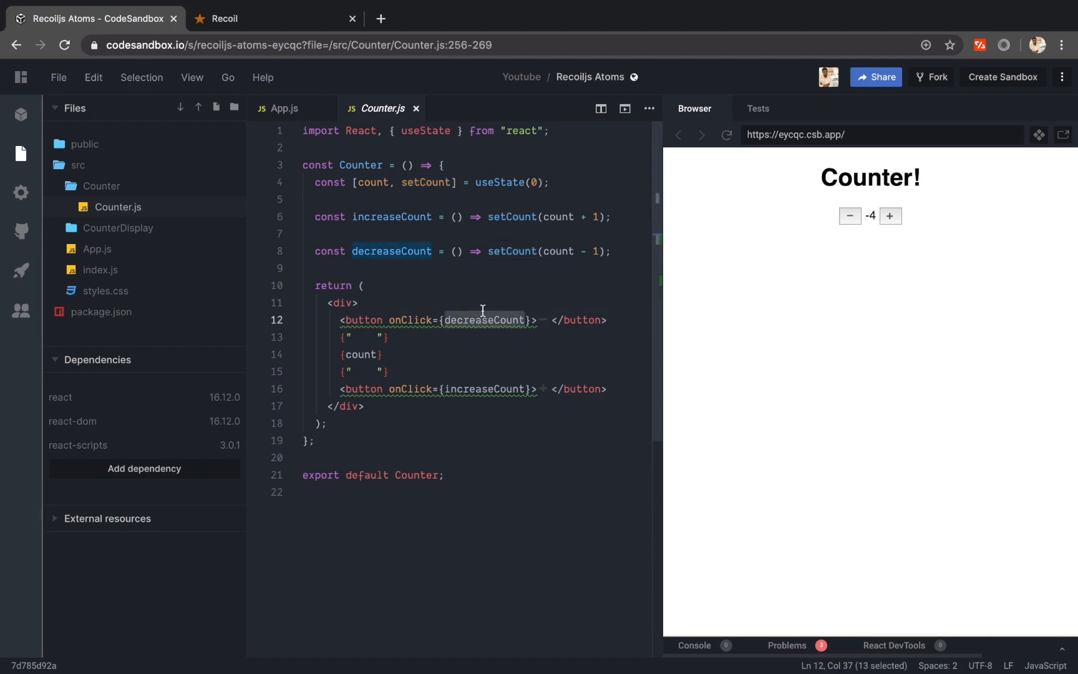
{"action": "mouse_move", "coordinate": [601, 262]}
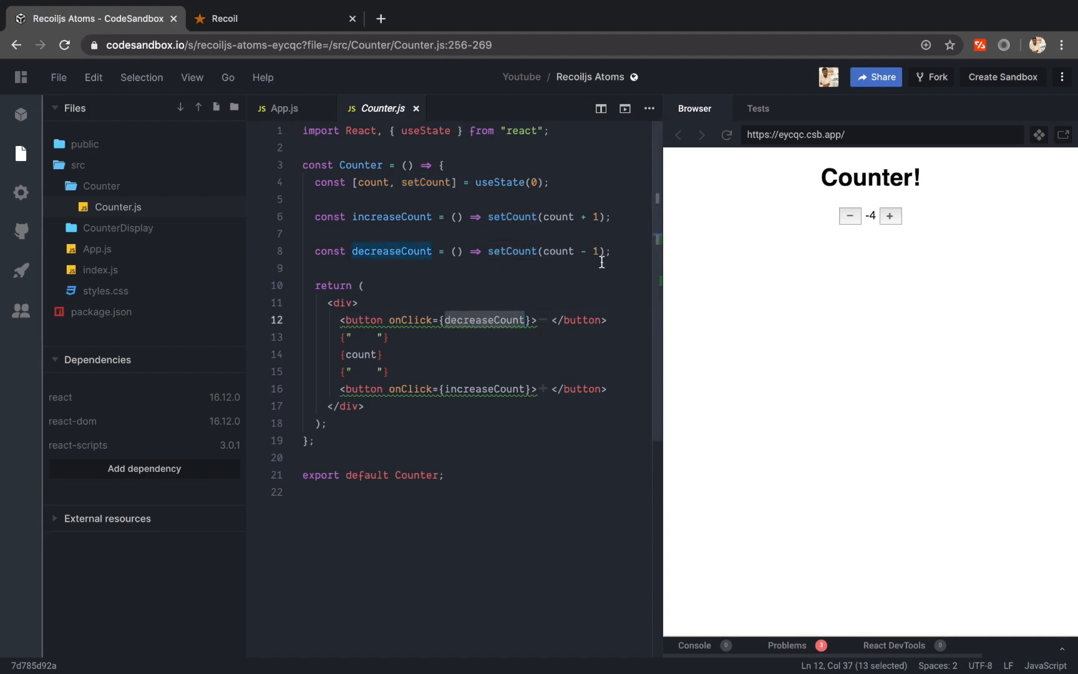
{"action": "mouse_move", "coordinate": [386, 97]}
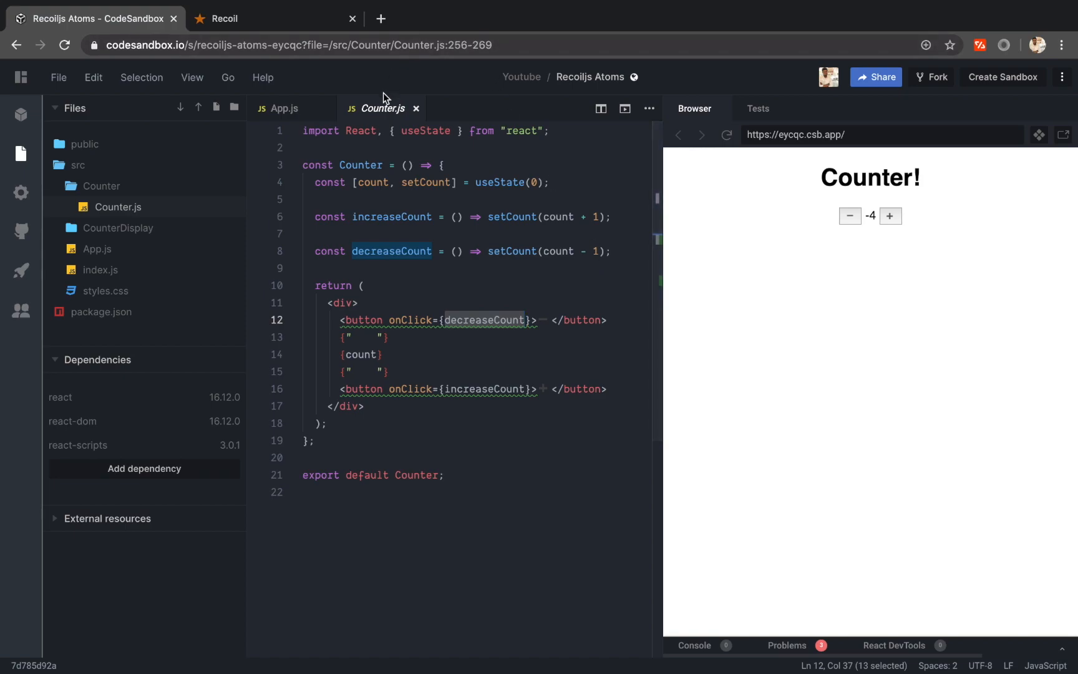
{"action": "mouse_move", "coordinate": [384, 105]}
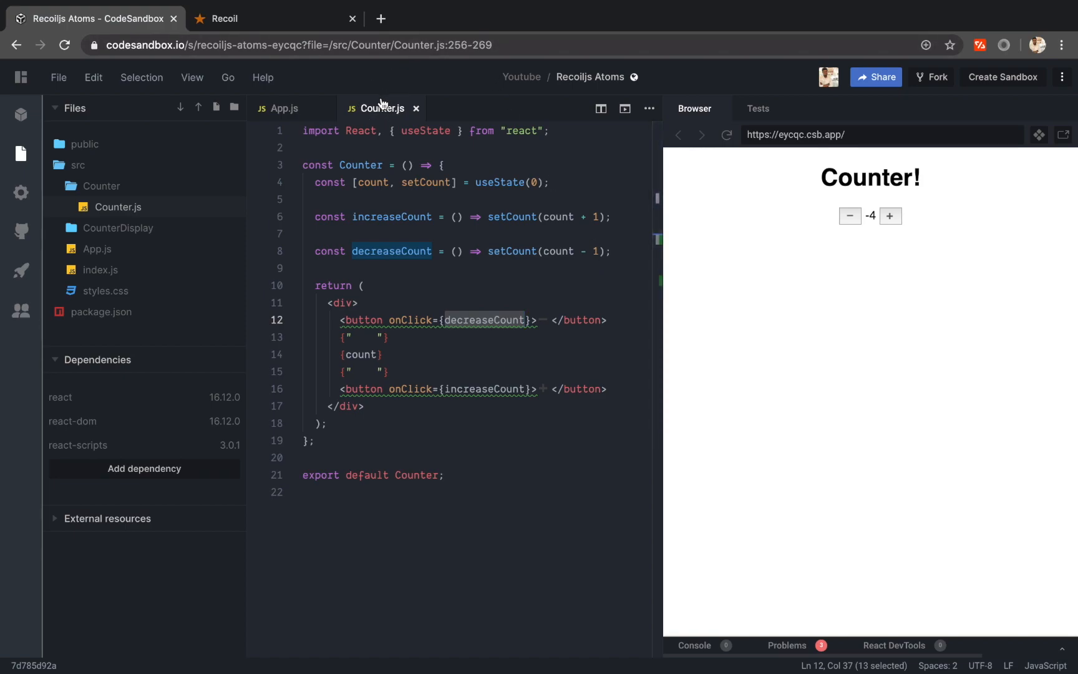
{"action": "left_click", "coordinate": [285, 108]}
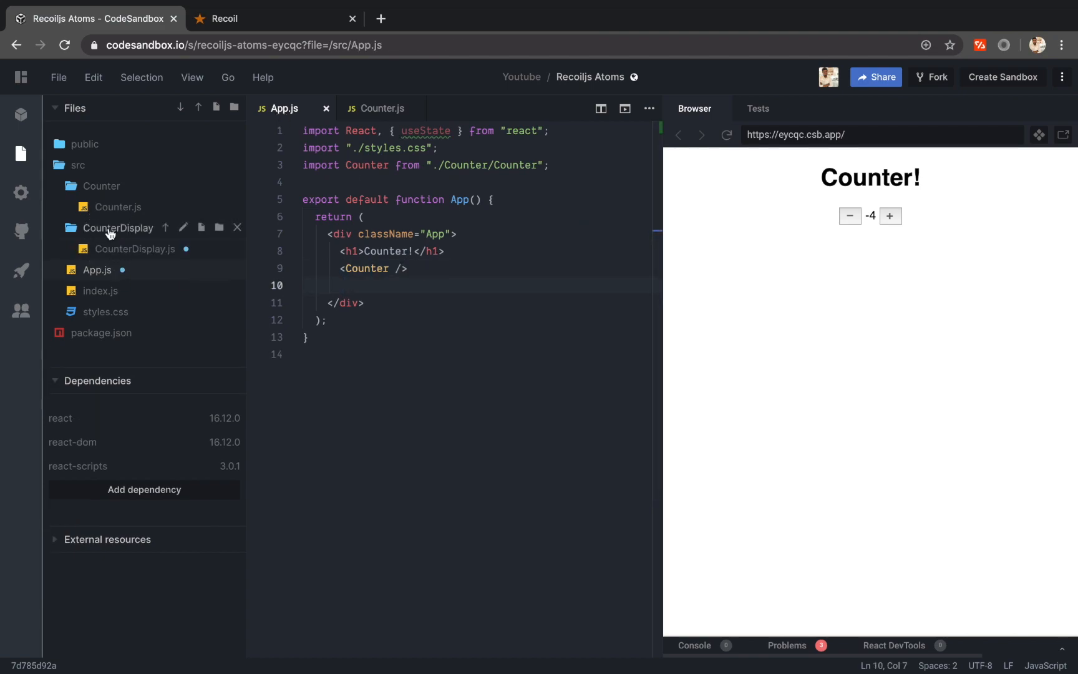
- In CounterDisplay.js, return a div containing an h3 with {"count"}
{"action": "left_click", "coordinate": [135, 250]}
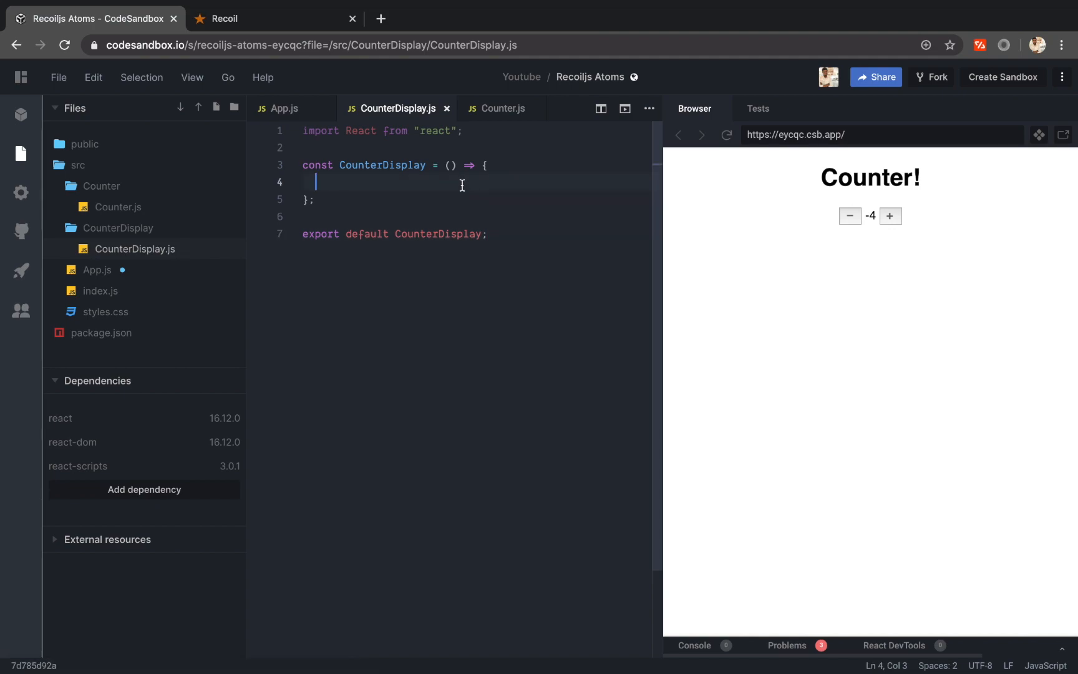
{"action": "type", "text": "return ()"}
{"action": "type", "text": "<div></div>"}
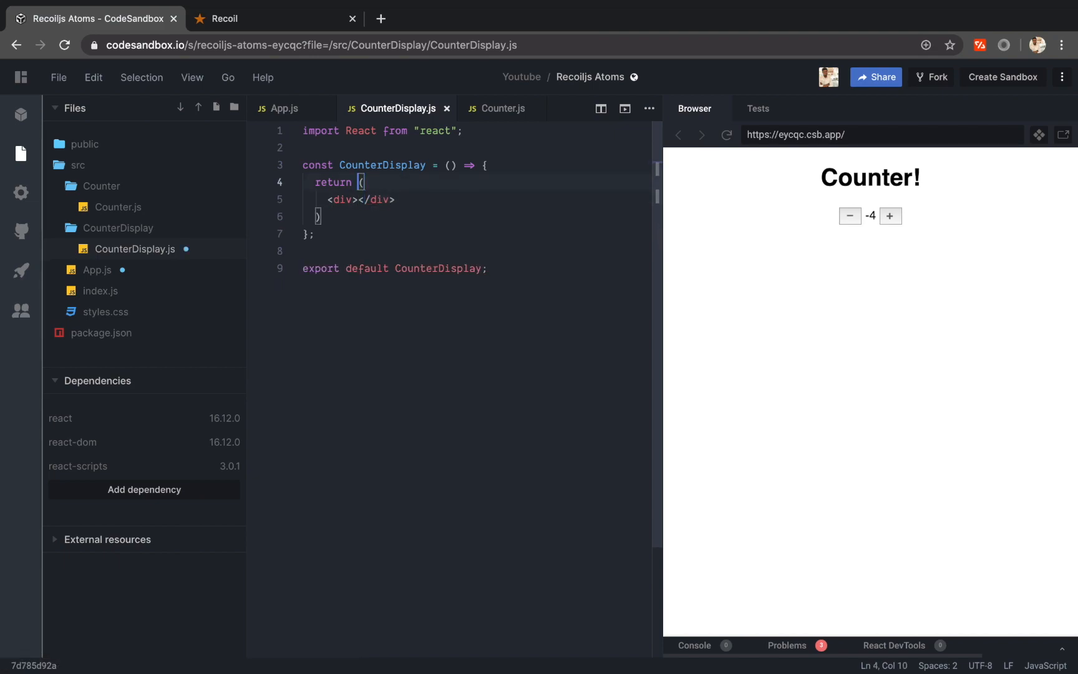
{"action": "type", "text": "<h"}
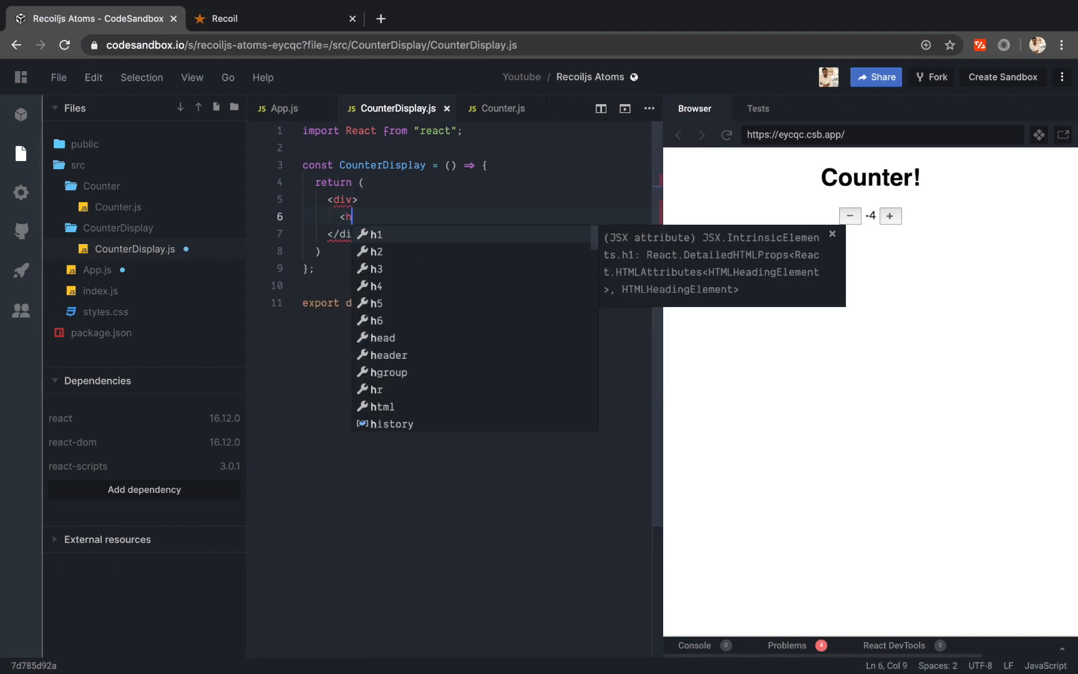
{"action": "left_click", "coordinate": [377, 270]}
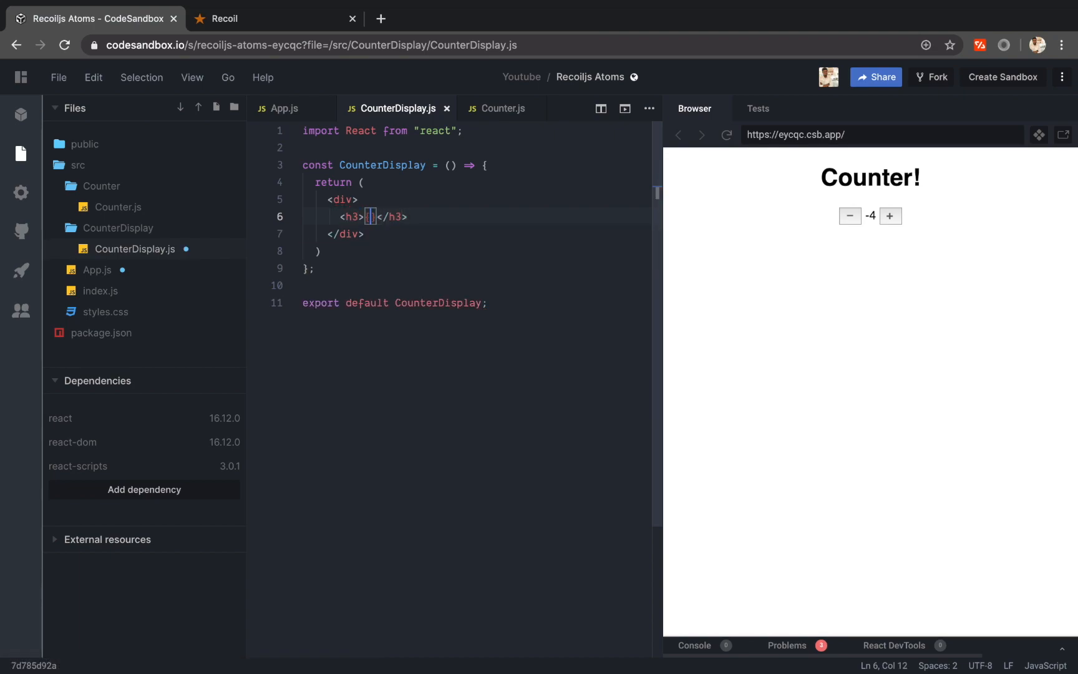
{"action": "type", "text": "{\"count\"}"}
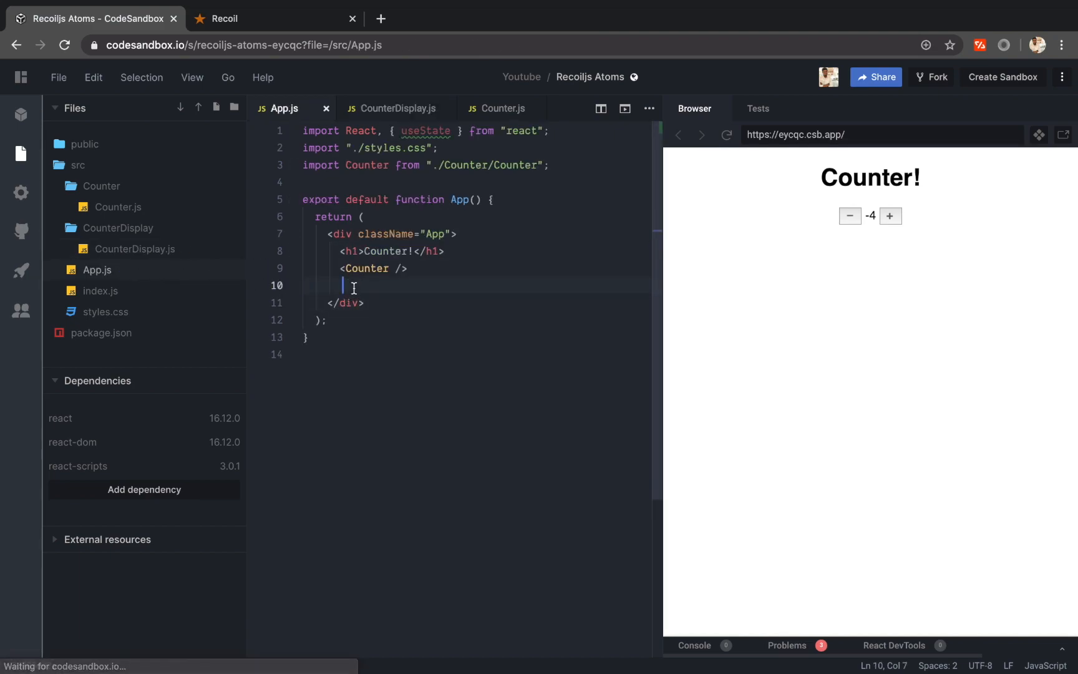
- Render <CounterDisplay /> after <Counter /> in App.js with its auto-import added
{"action": "type", "text": "<Co"}
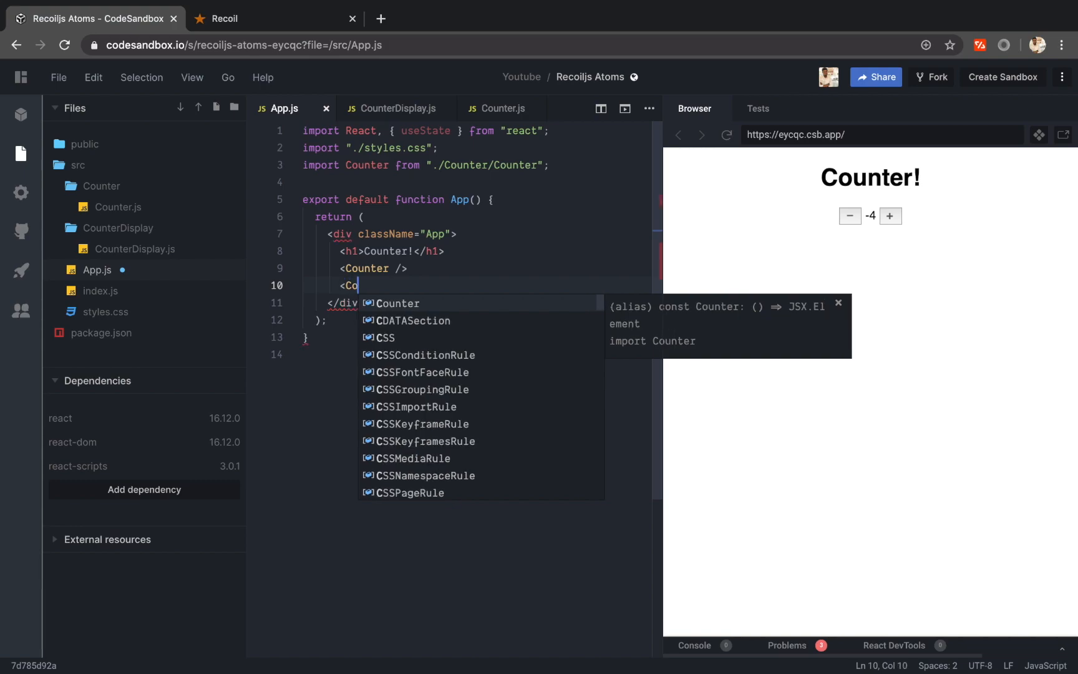
{"action": "type", "text": "unterDisplay />"}
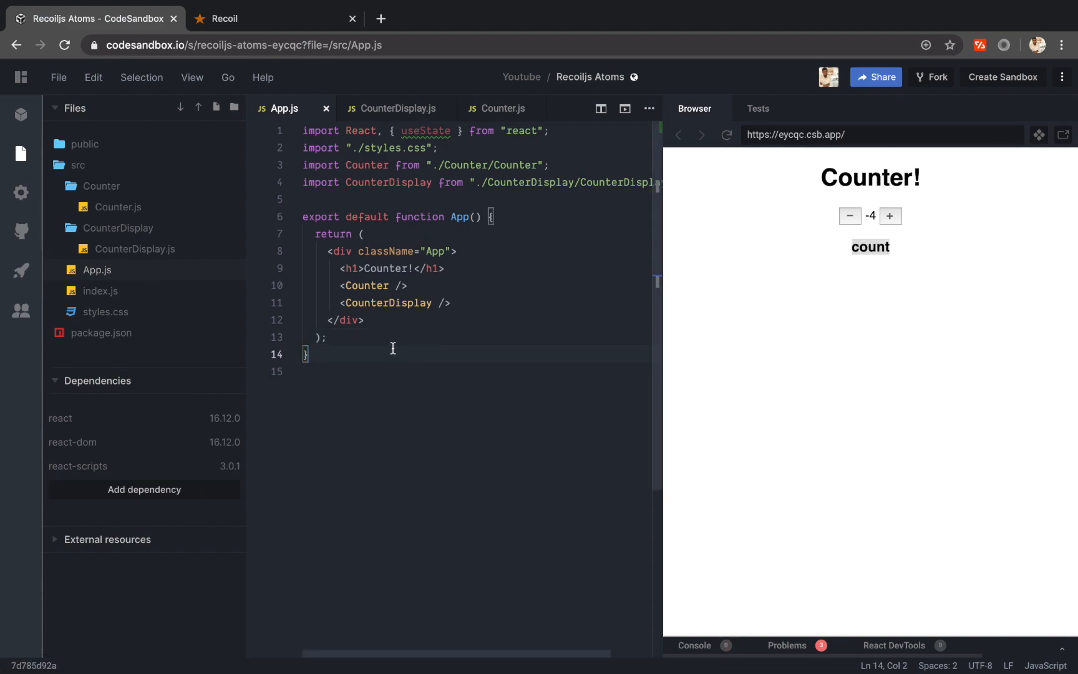
{"action": "mouse_move", "coordinate": [399, 302]}
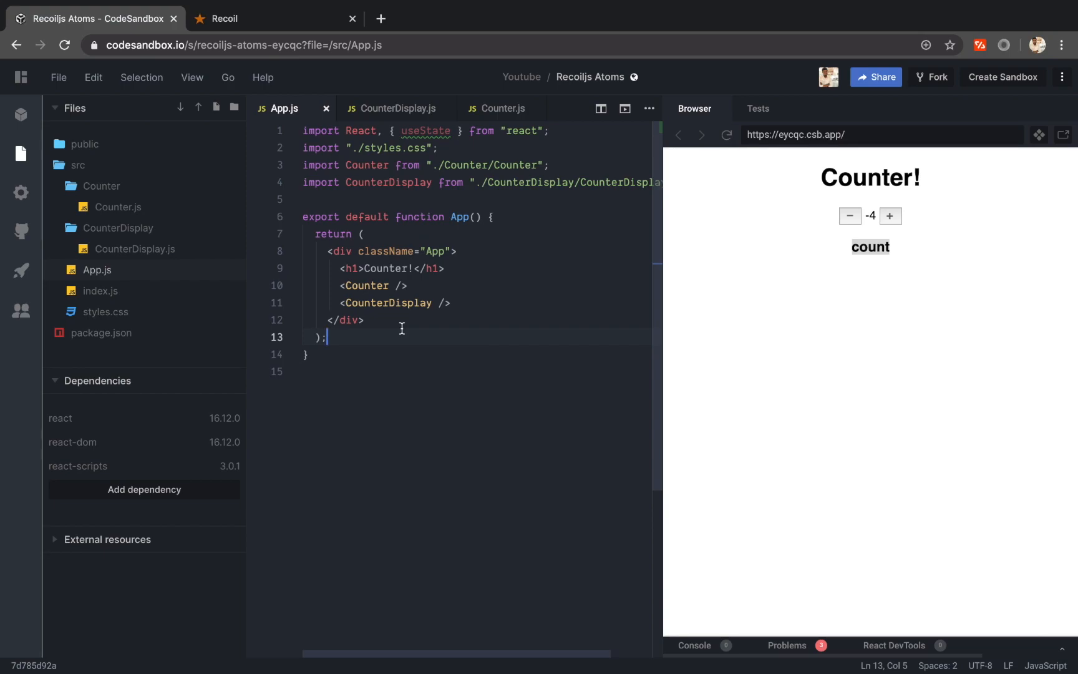
{"action": "mouse_move", "coordinate": [177, 369]}
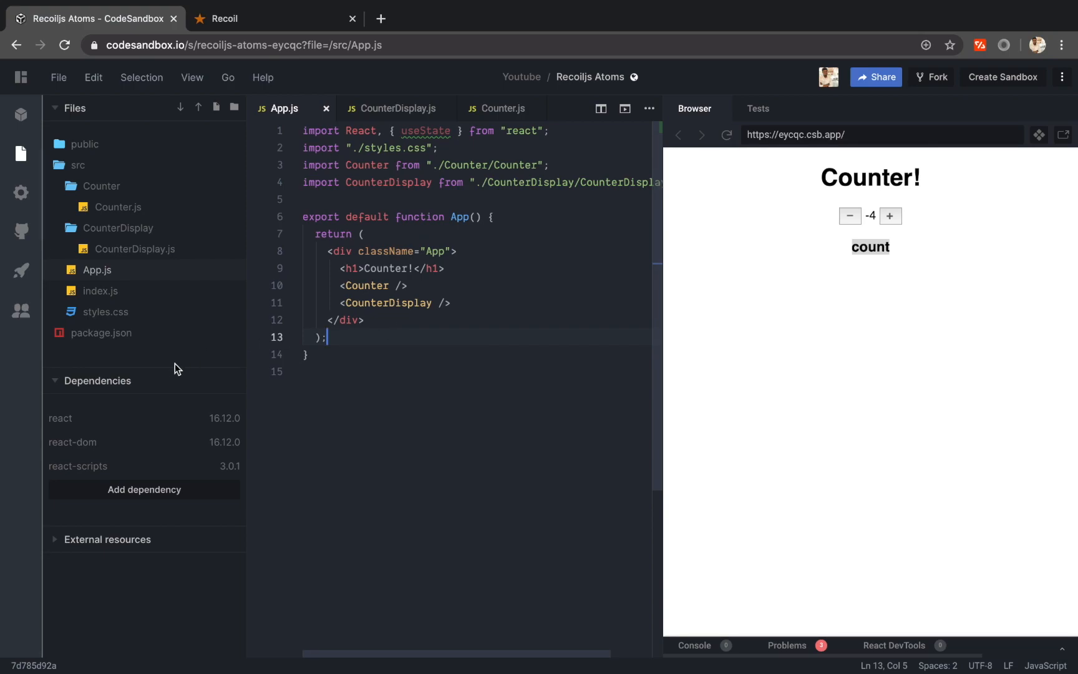
{"action": "left_click", "coordinate": [144, 490]}
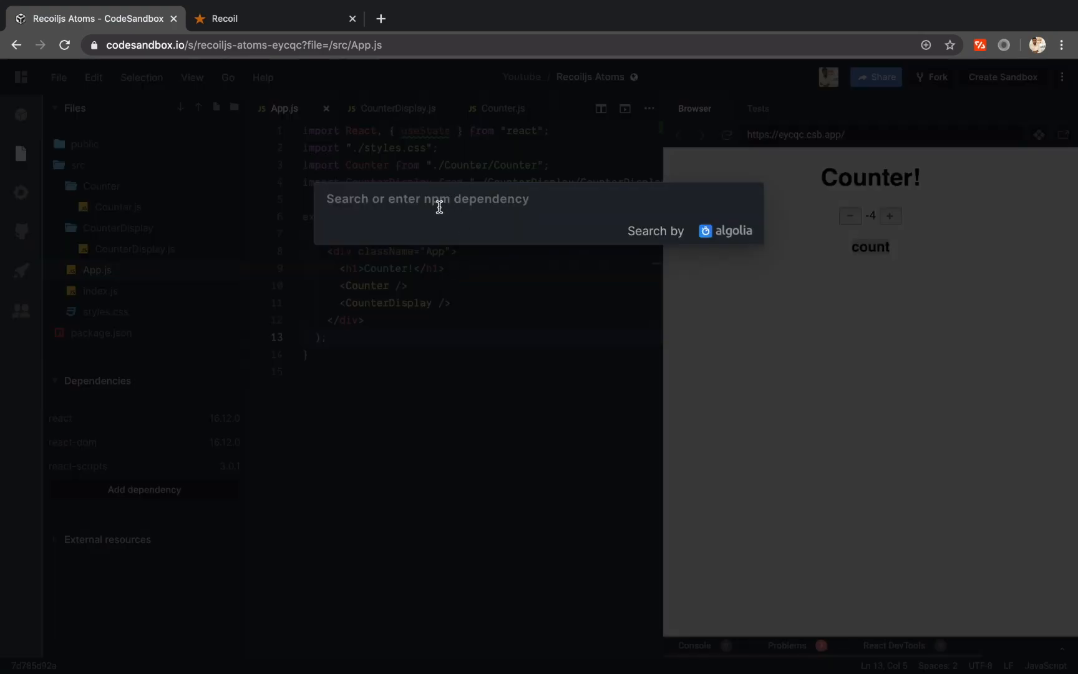
{"action": "type", "text": "recoil"}
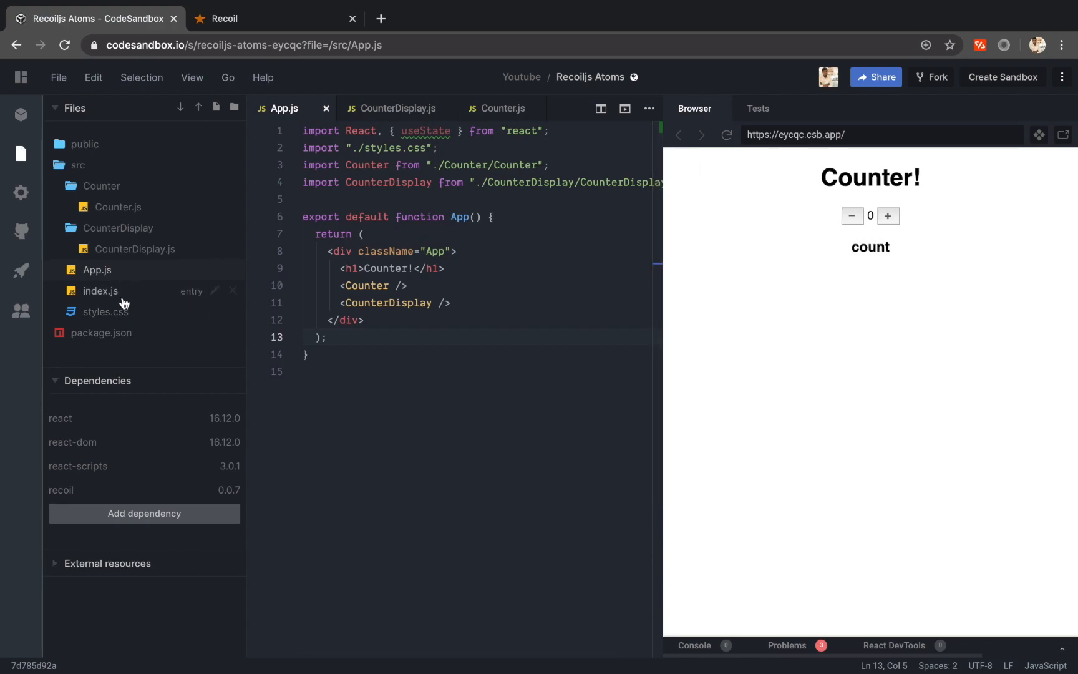
{"action": "mouse_move", "coordinate": [109, 305]}
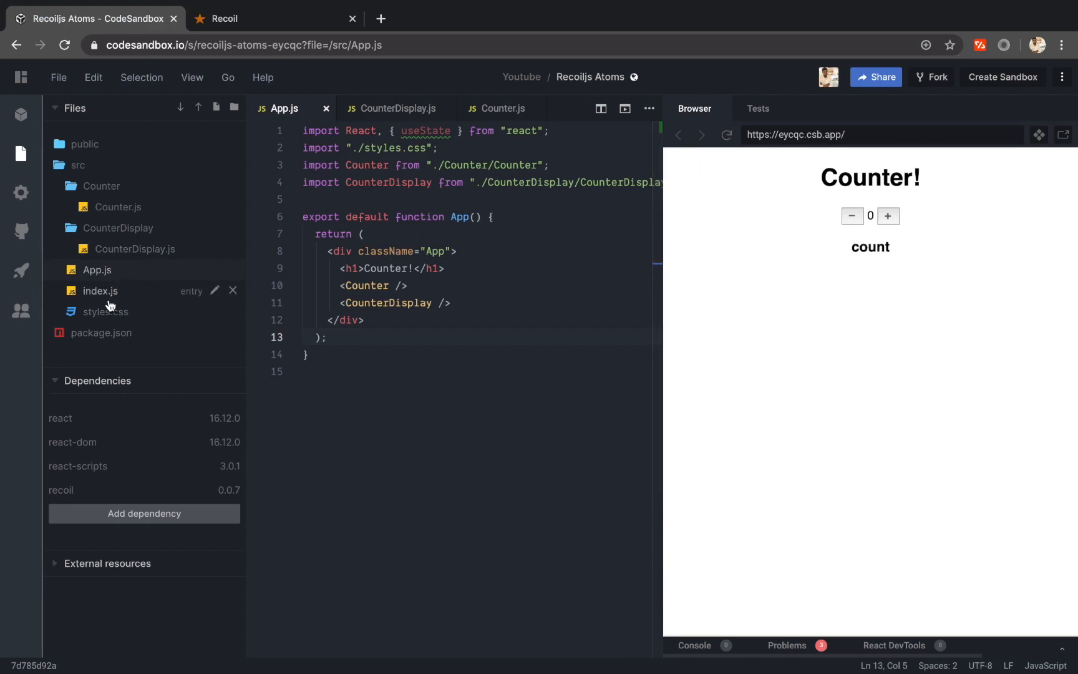
- In index.js, add import { RecoilRoot } from "recoil"
{"action": "left_click", "coordinate": [100, 290]}
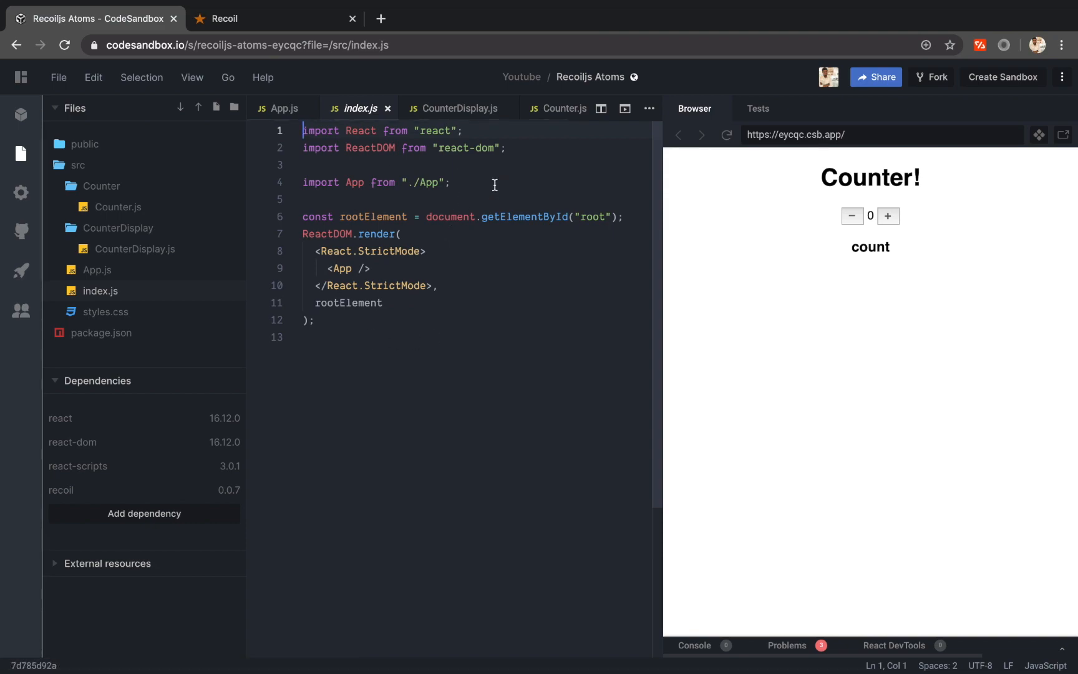
{"action": "type", "text": "import {"}
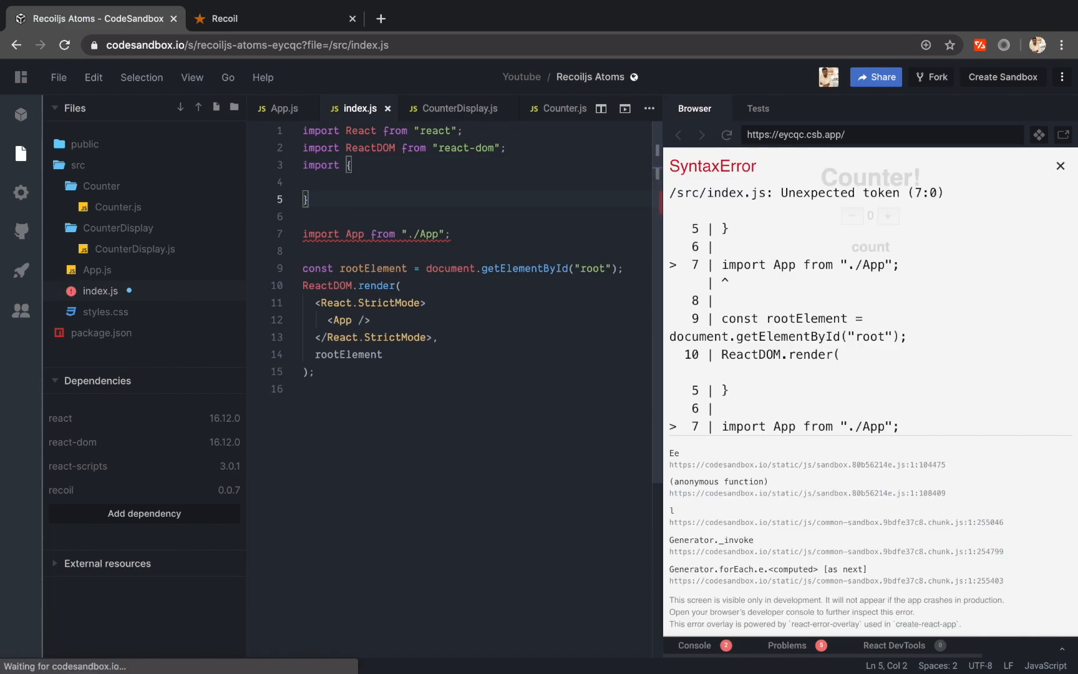
{"action": "type", "text": "from \"recoil\";"}
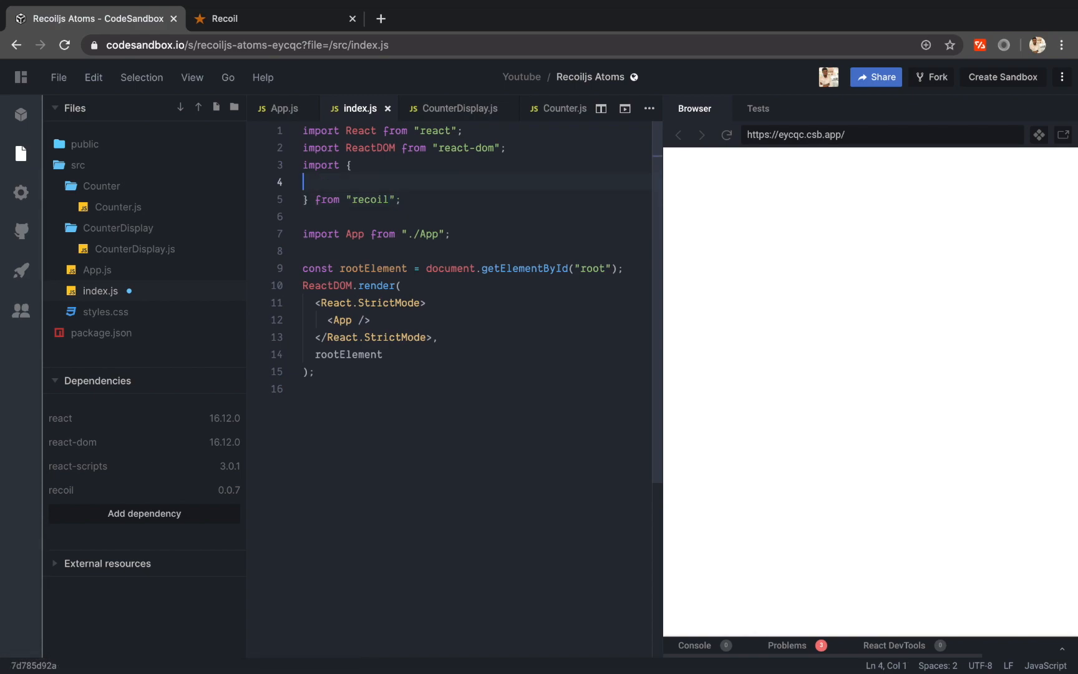
{"action": "type", "text": "RecoilRoot } from \"recoil\";"}
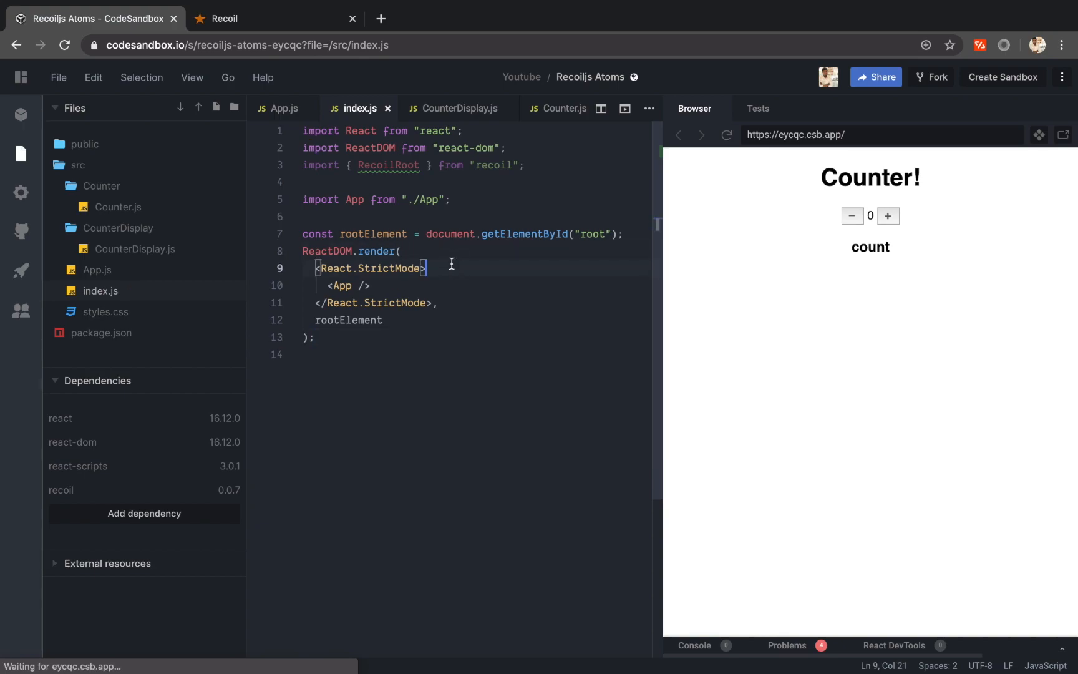
- Wrap the rendered <App /> inside <RecoilRoot> tags
{"action": "type", "text": "<Reco"}
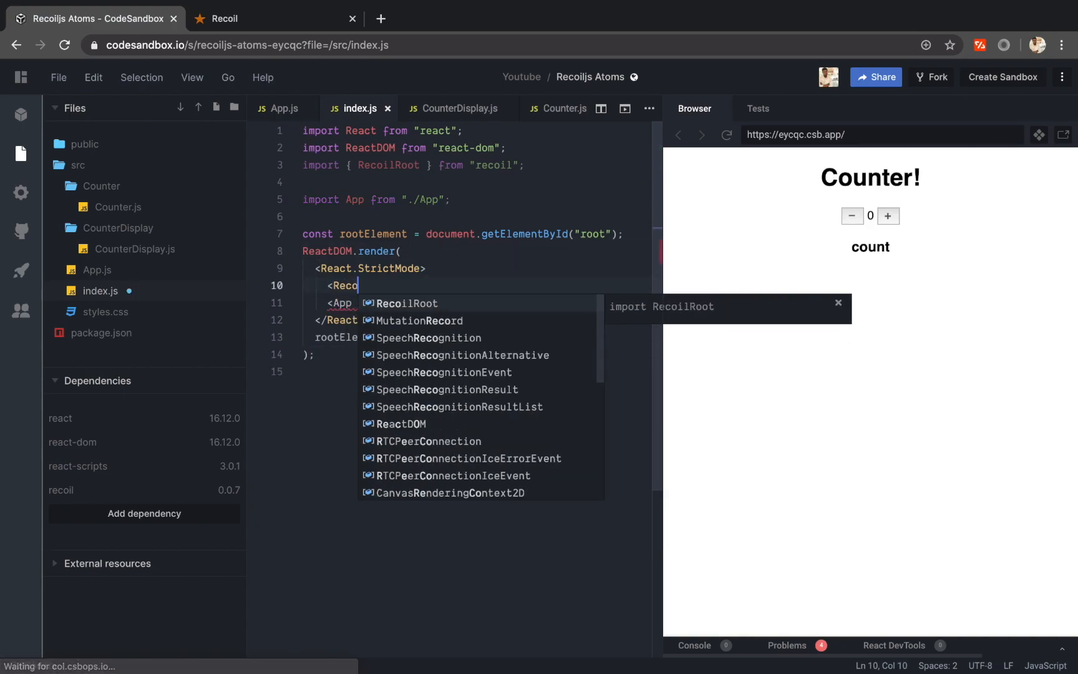
{"action": "key", "text": "Enter"}
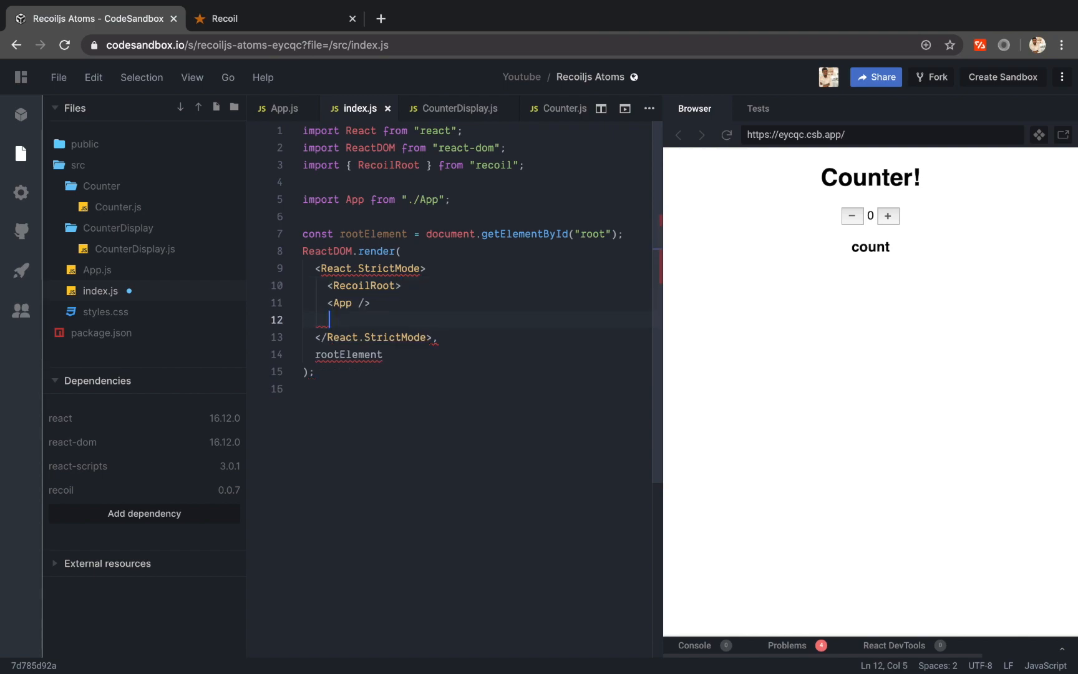
{"action": "type", "text": "</RecoilRoot>"}
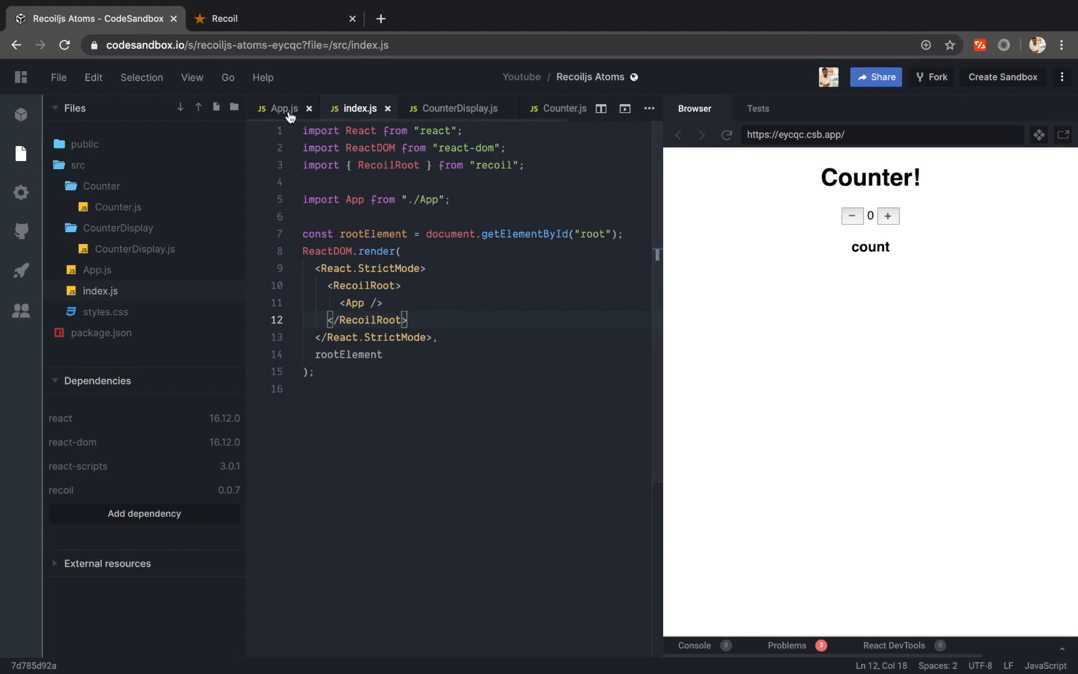
- Create a recoil folder under src with a new counterState.js file
{"action": "left_click", "coordinate": [460, 108]}
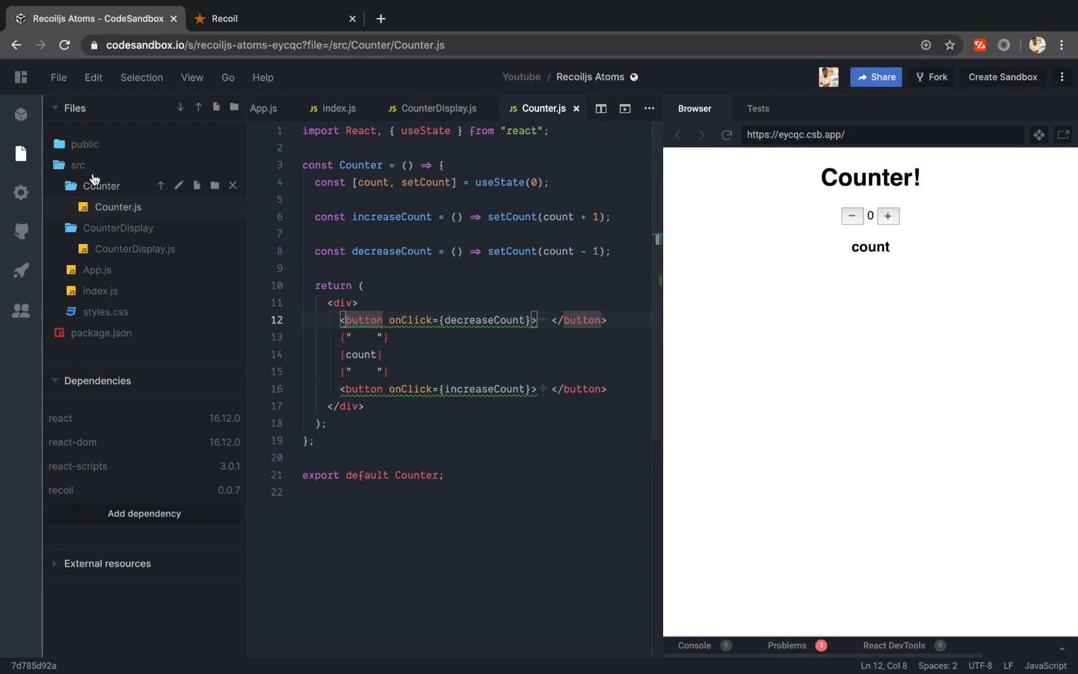
{"action": "mouse_move", "coordinate": [215, 166]}
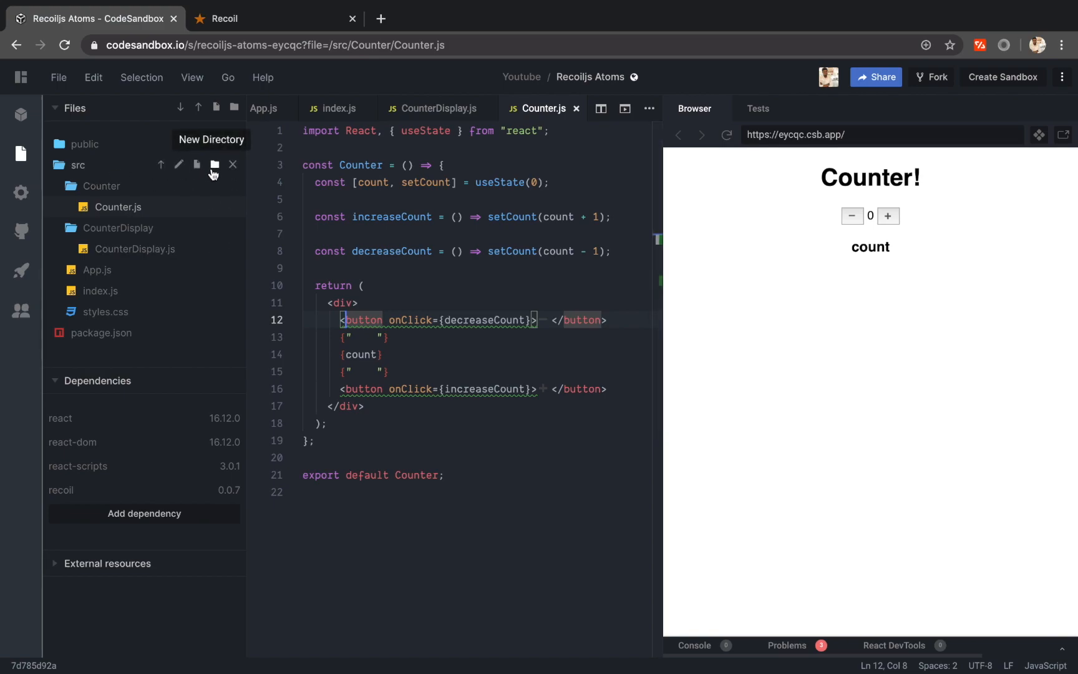
{"action": "left_click", "coordinate": [215, 165]}
{"action": "type", "text": "recoil"}
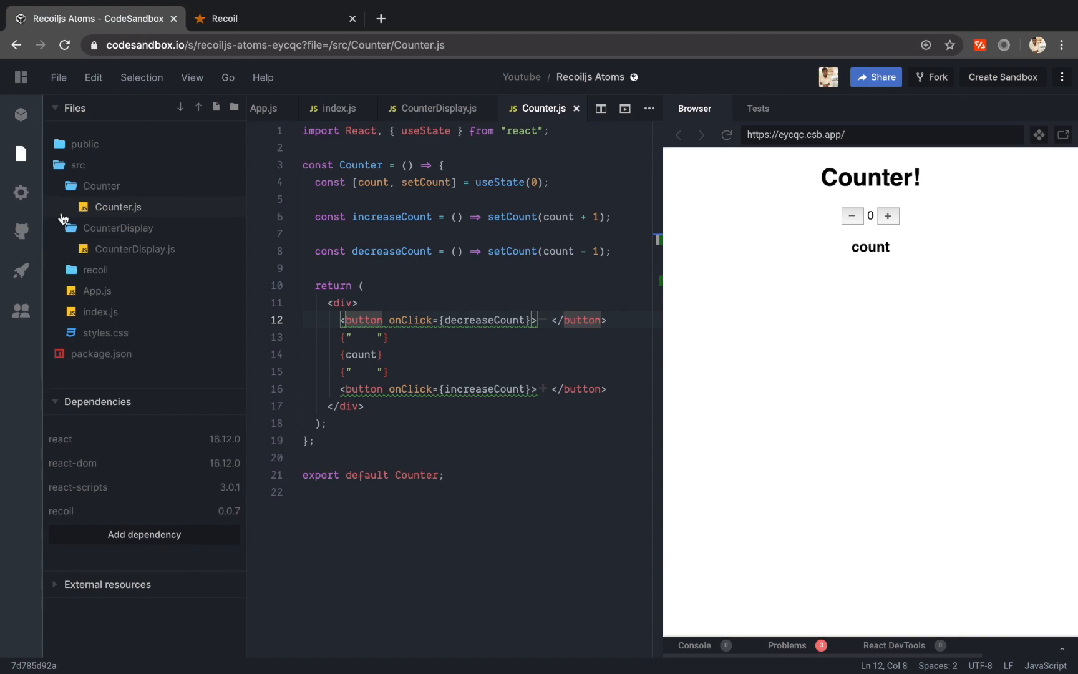
{"action": "left_click", "coordinate": [195, 270]}
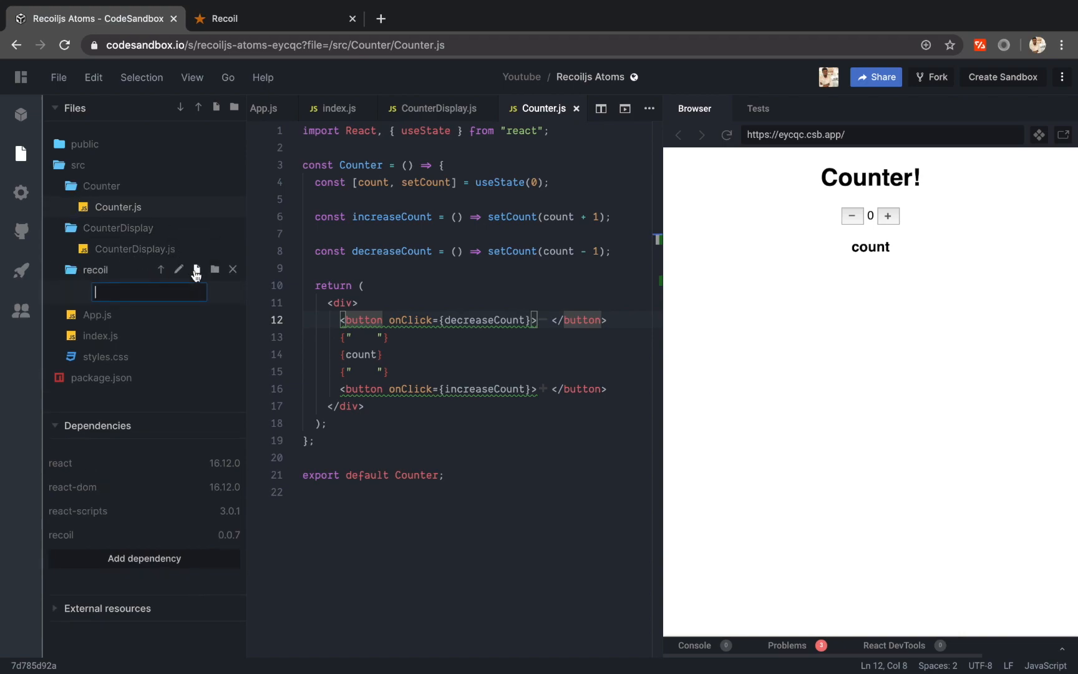
{"action": "type", "text": "counterState.js"}
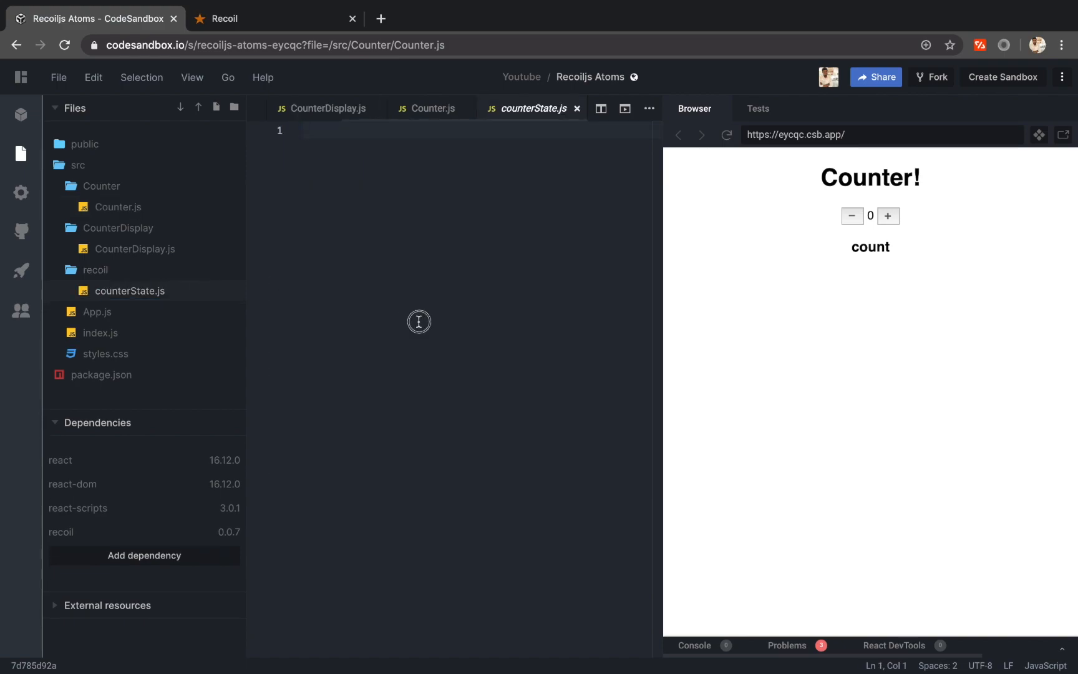
- Import atom from "recoil" and declare const counterState = atom()
{"action": "type", "text": "const"}
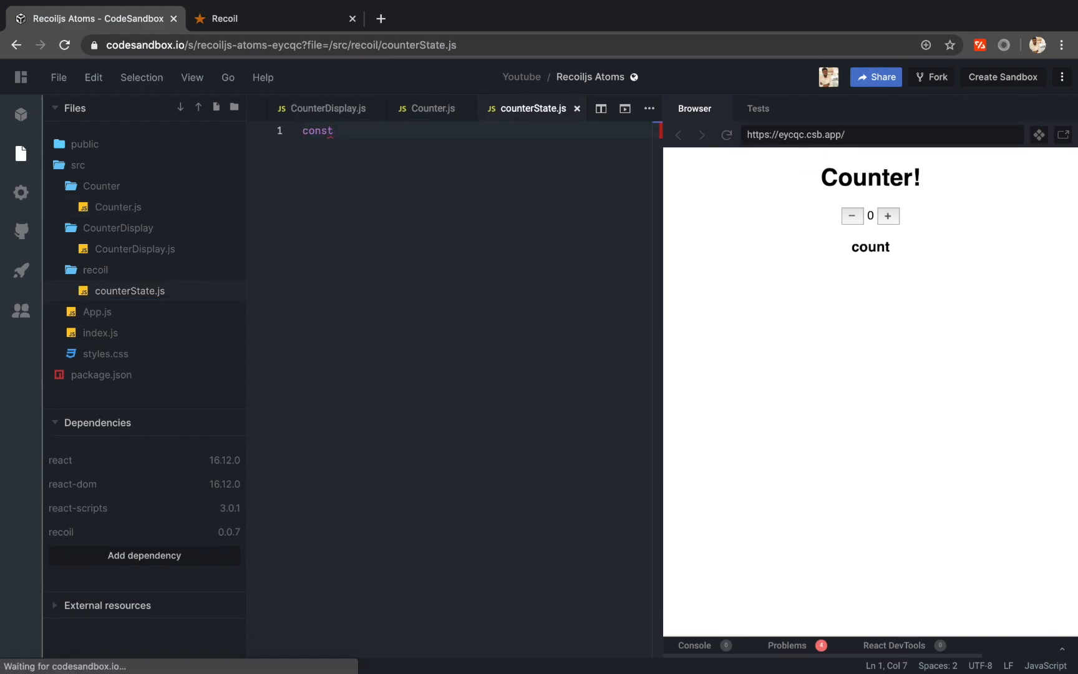
{"action": "type", "text": "counterState"}
{"action": "type", "text": "import {} from"}
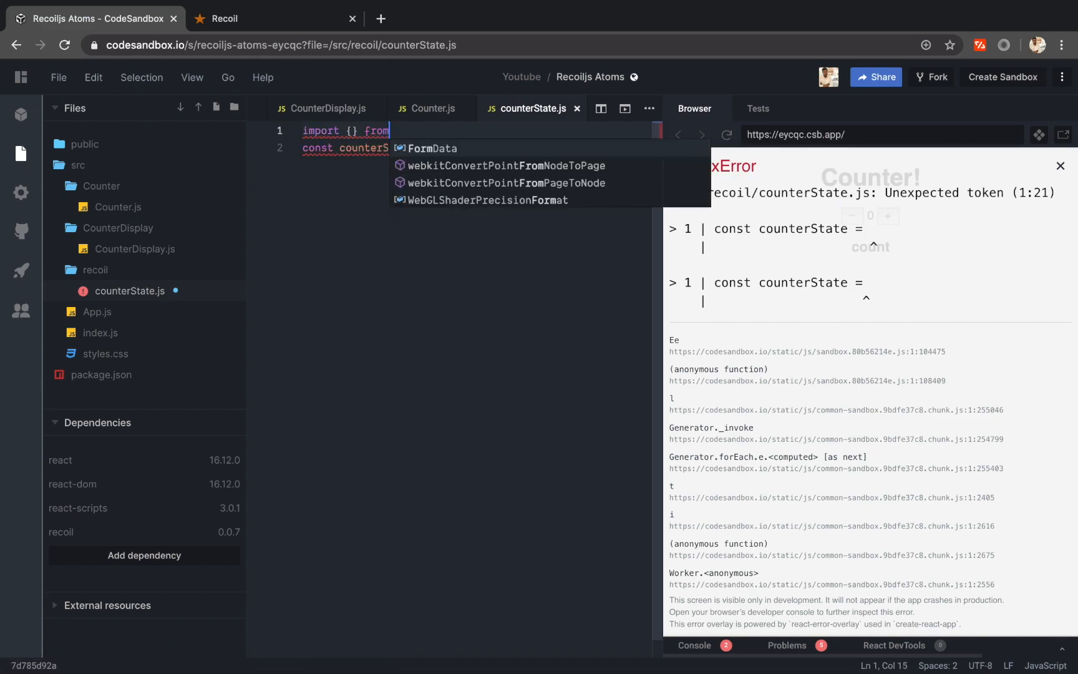
{"action": "type", "text": "\"recoil\";"}
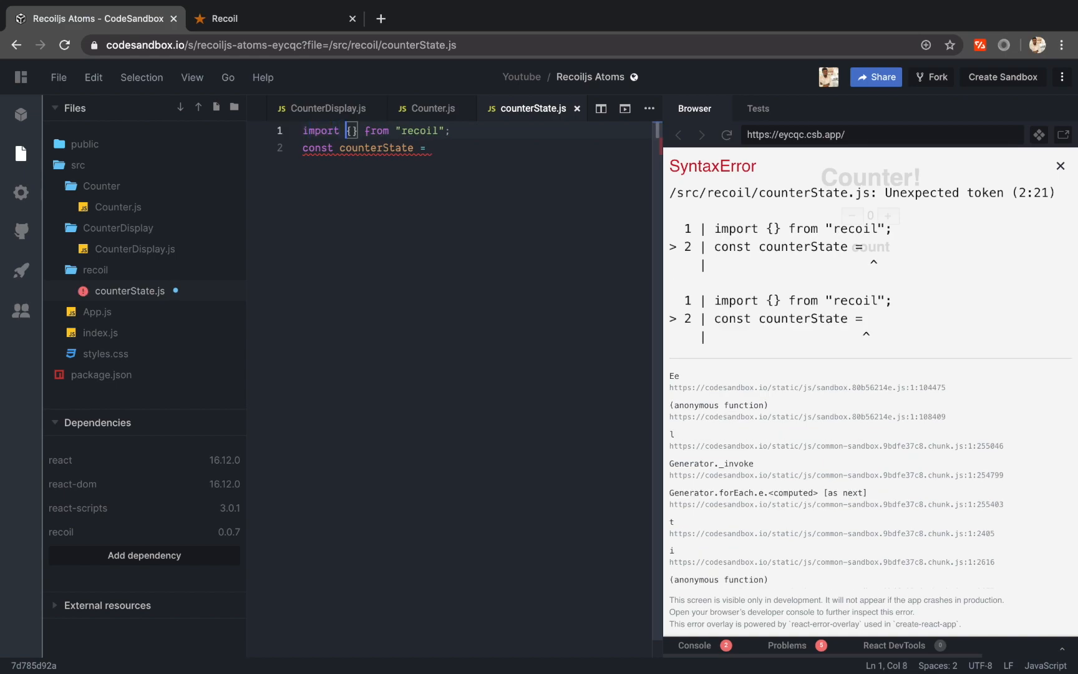
{"action": "type", "text": "atoms"}
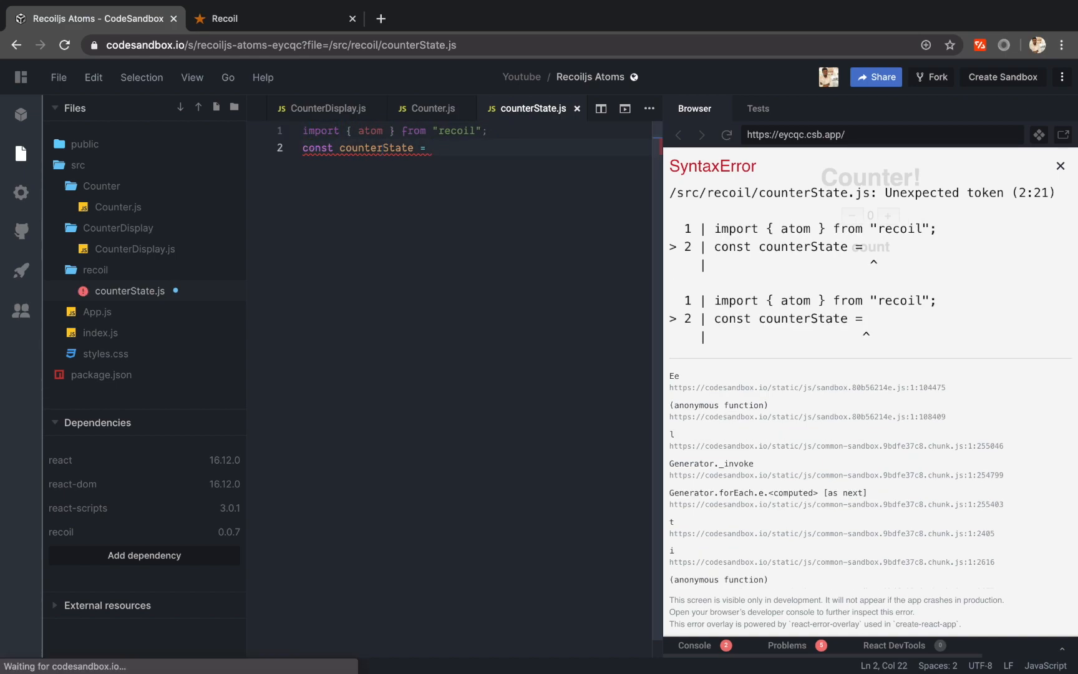
{"action": "type", "text": "atom()"}
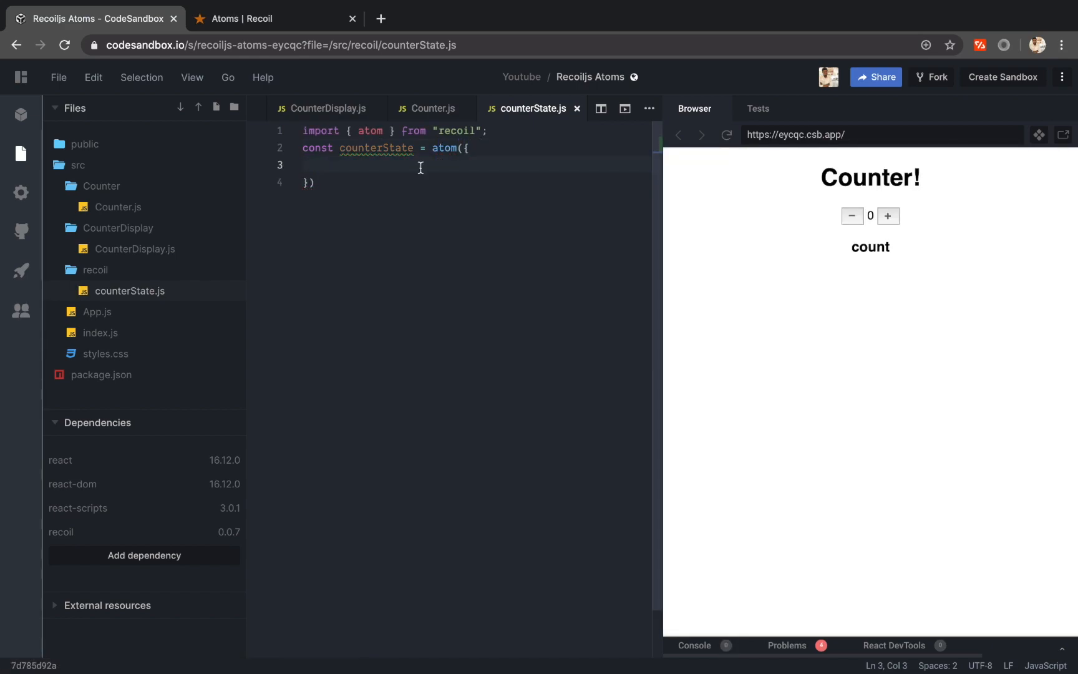
- Give the atom key "counterState" and default 0, and export counterState
{"action": "type", "text": "key: \"\""}
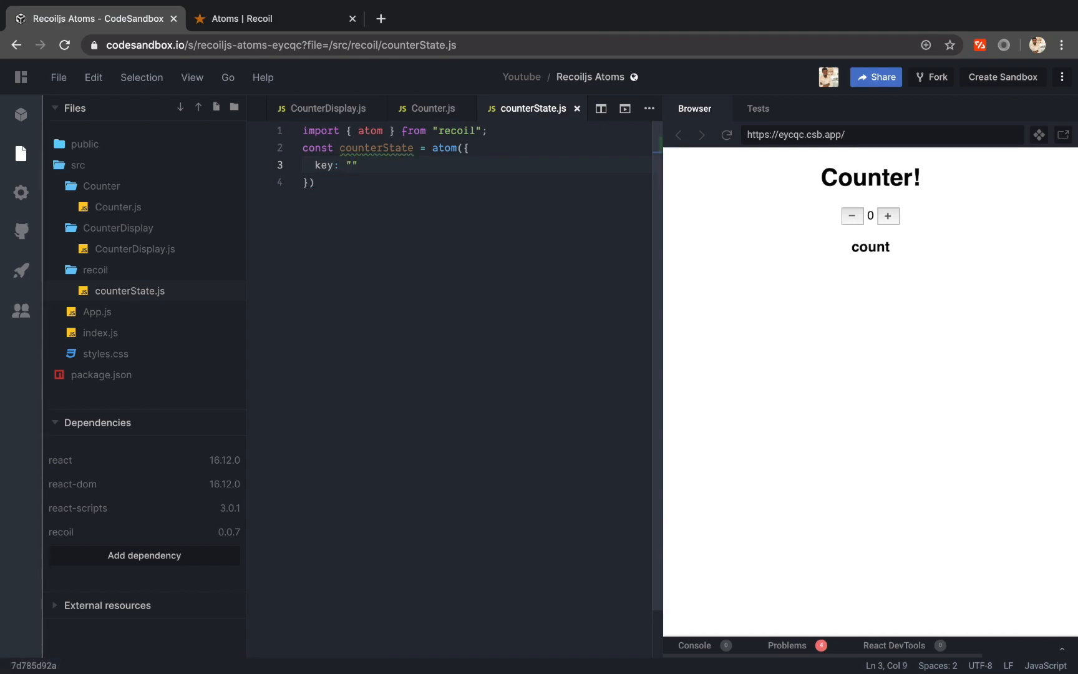
{"action": "type", "text": "counter"}
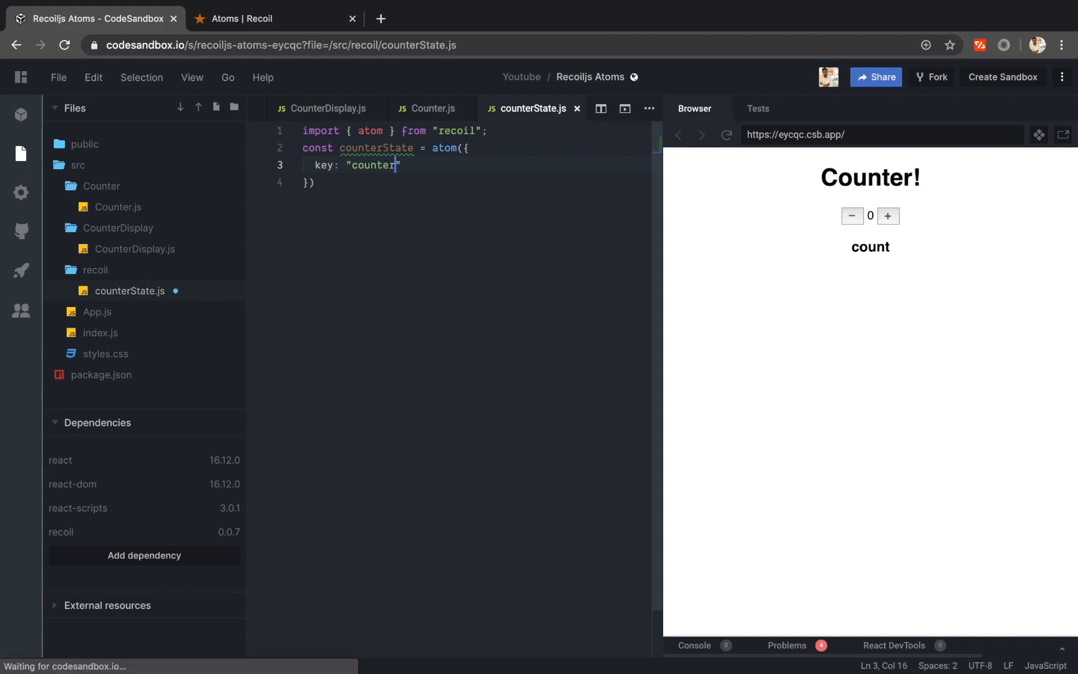
{"action": "type", "text": "State"}
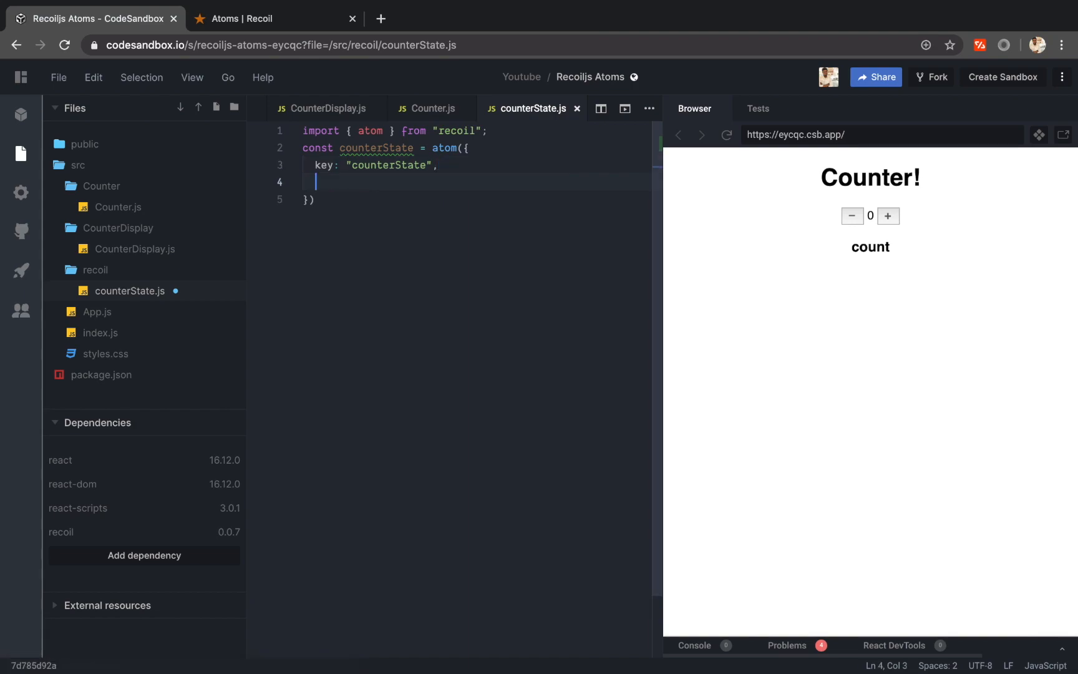
{"action": "type", "text": "defa"}
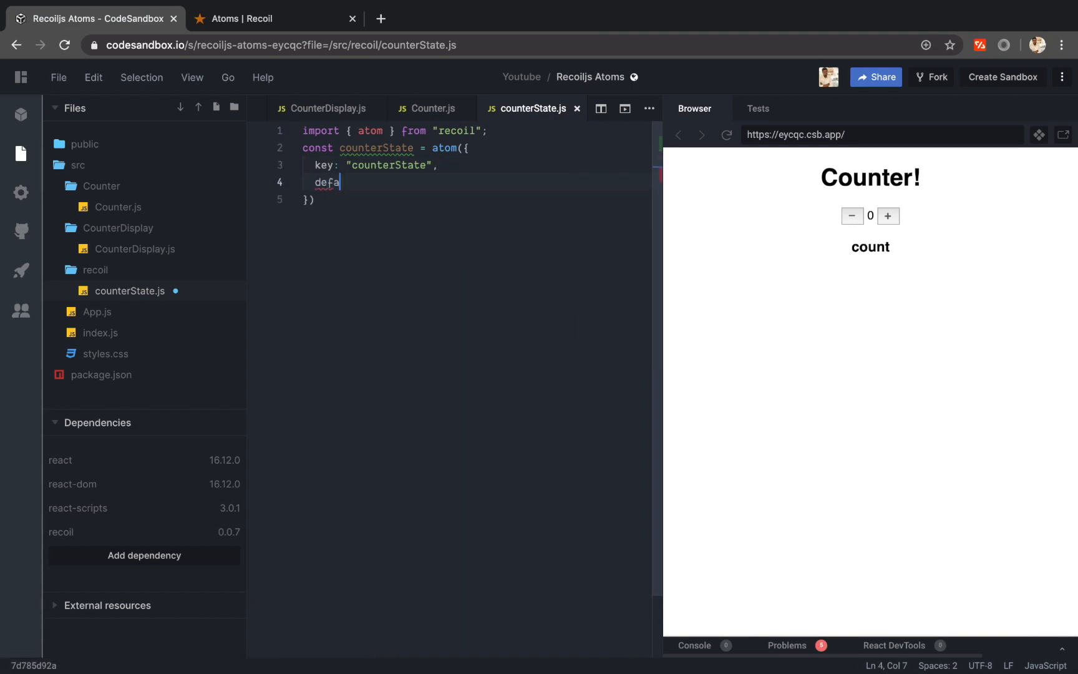
{"action": "type", "text": "ult: 0"}
{"action": "left_click", "coordinate": [475, 200]}
{"action": "type", "text": ";"}
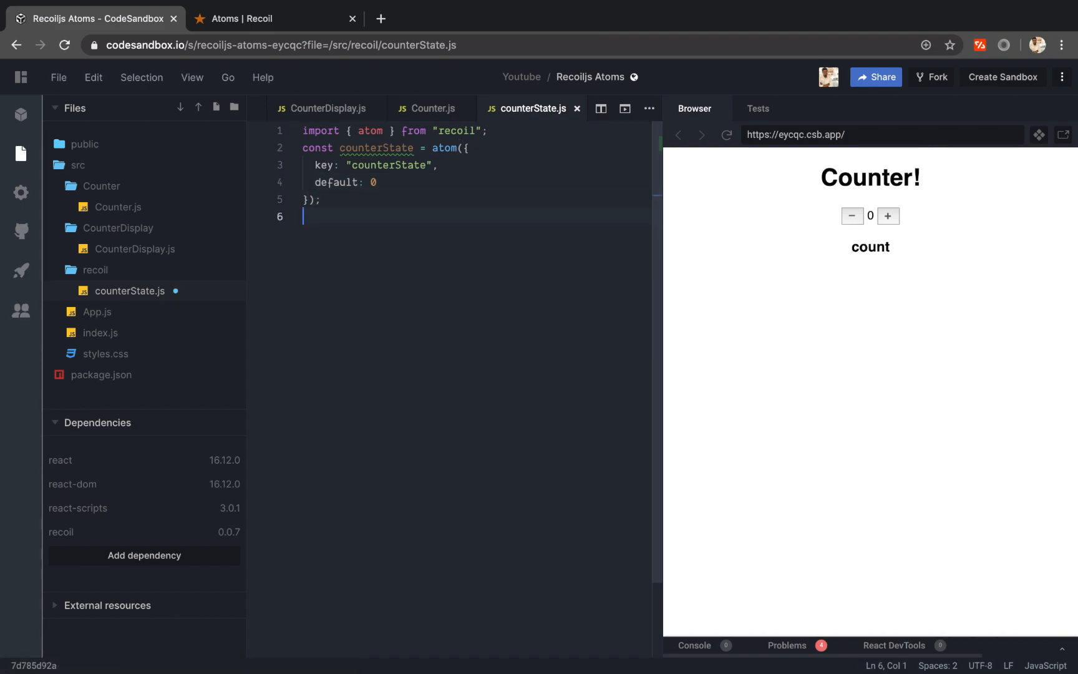
{"action": "type", "text": "export {"}
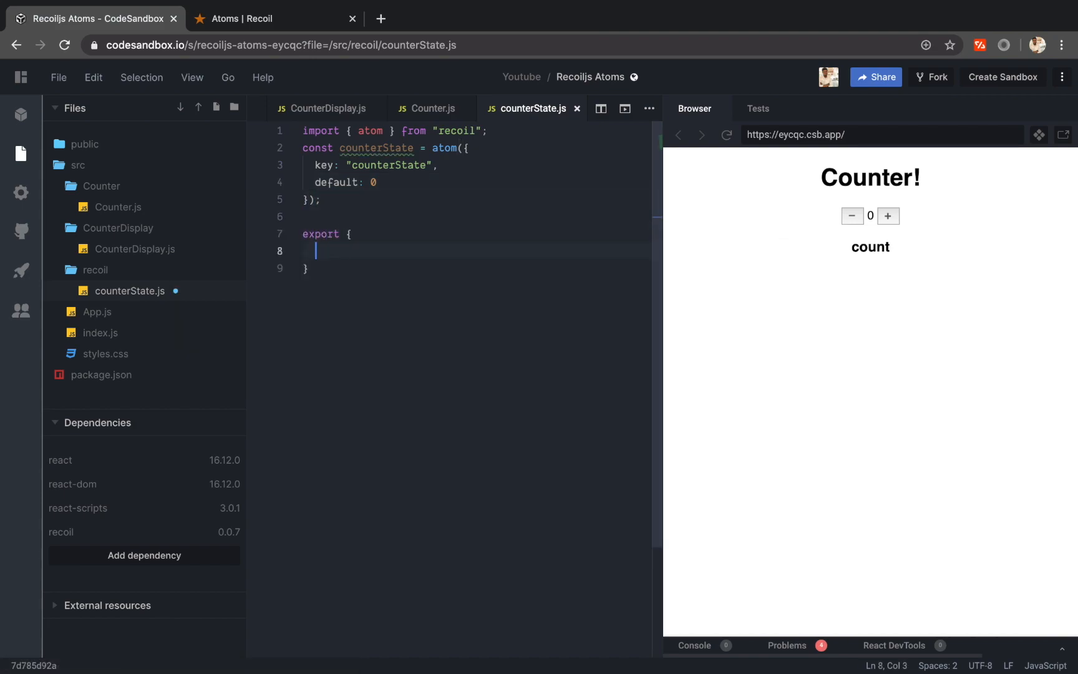
{"action": "type", "text": "counterState"}
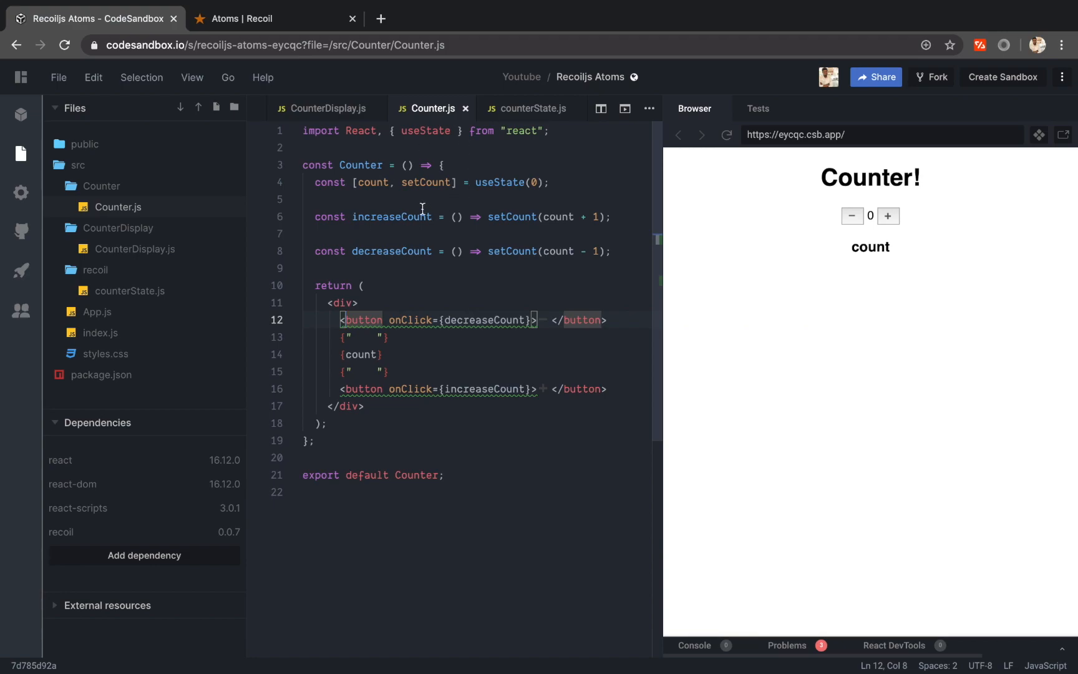
- In Counter.js, import useRecoilState from "recoil" and counterState from the recoil folder
{"action": "left_click", "coordinate": [568, 131]}
{"action": "type", "text": "import {"}
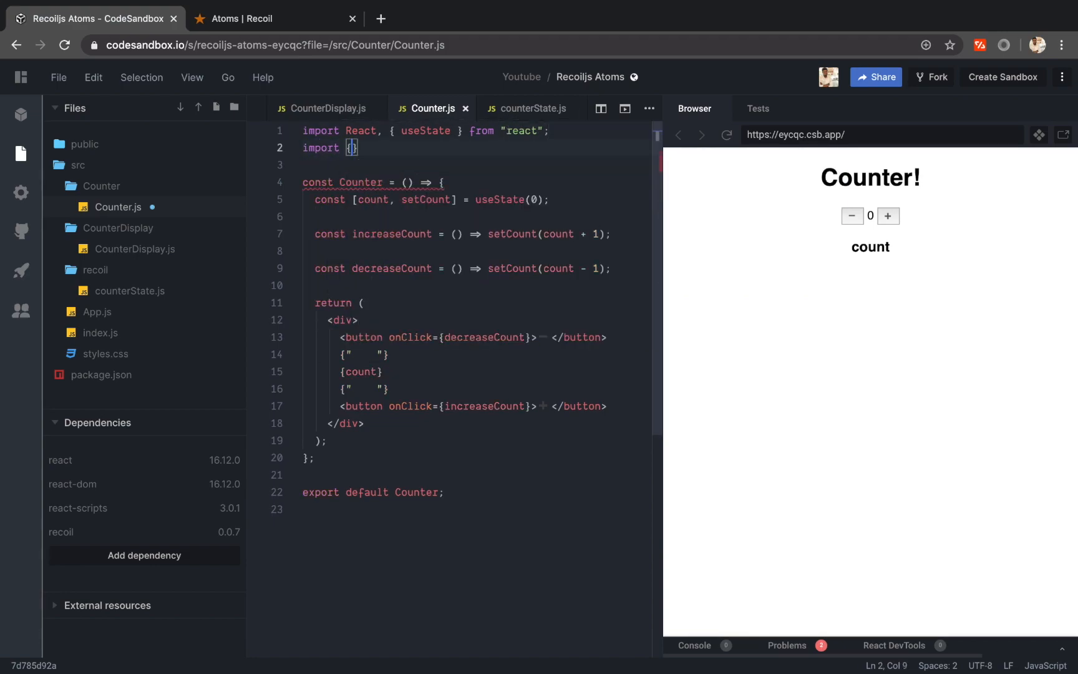
{"action": "type", "text": "from \"\""}
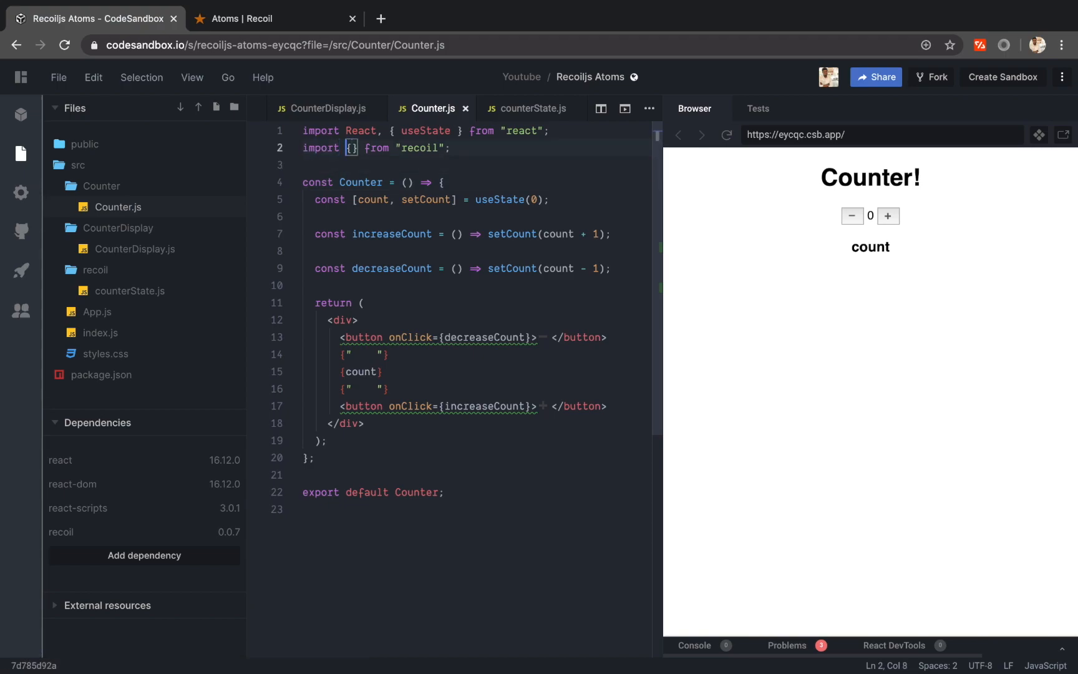
{"action": "type", "text": "useRecoilState"}
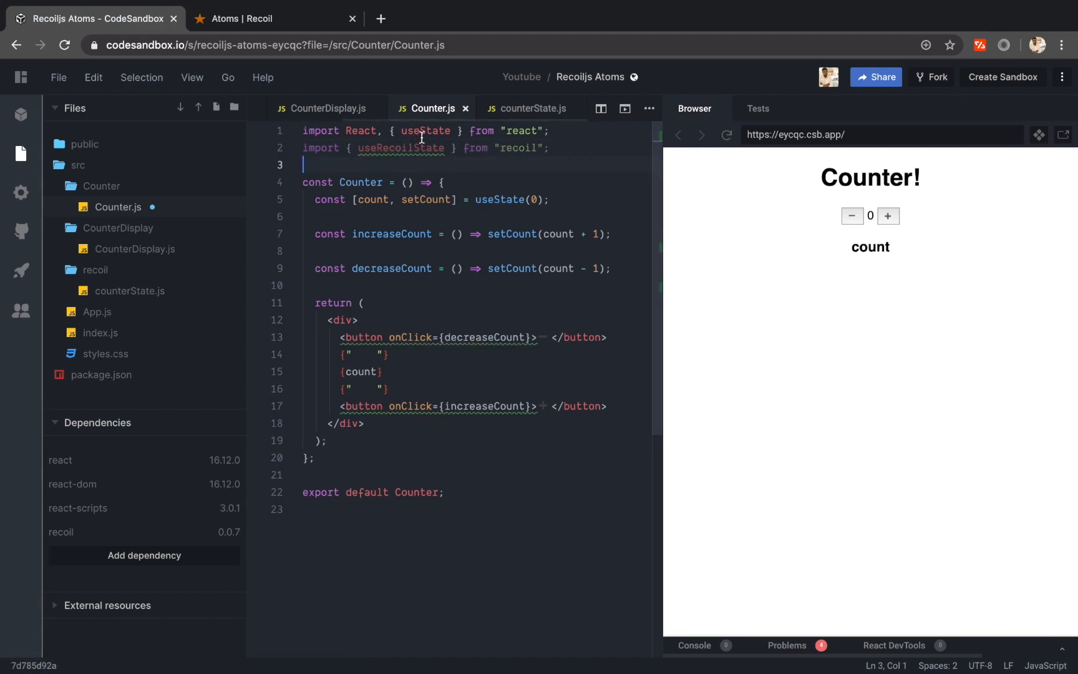
{"action": "double_click", "coordinate": [400, 148]}
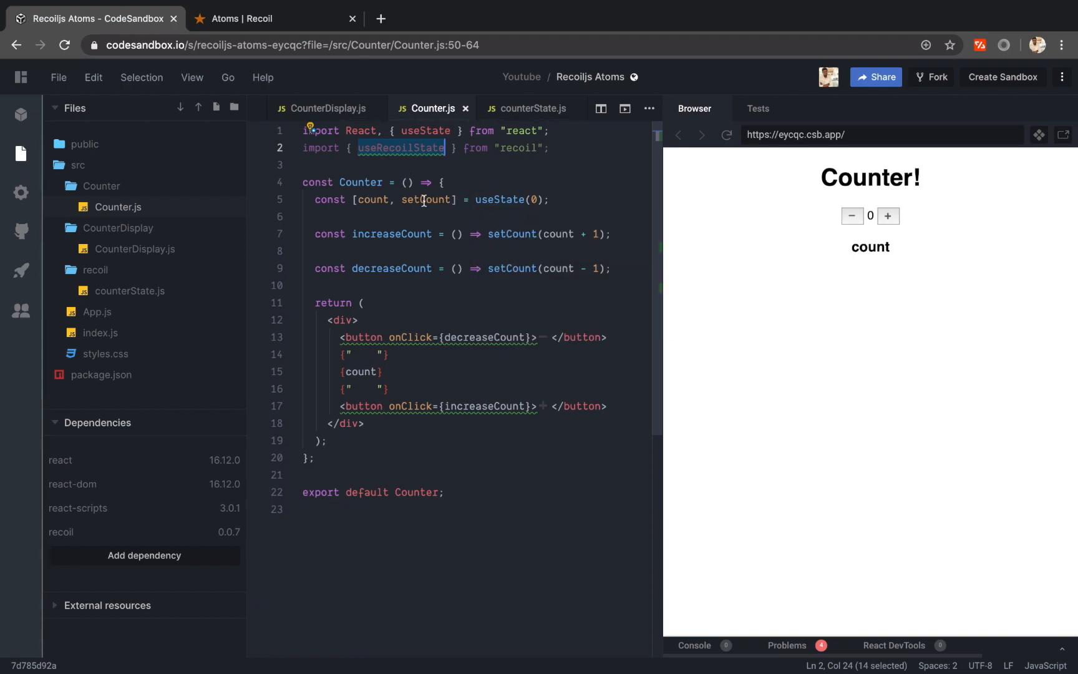
- Replace useState(0) with useRecoilState(counterState) for the count
{"action": "double_click", "coordinate": [498, 200]}
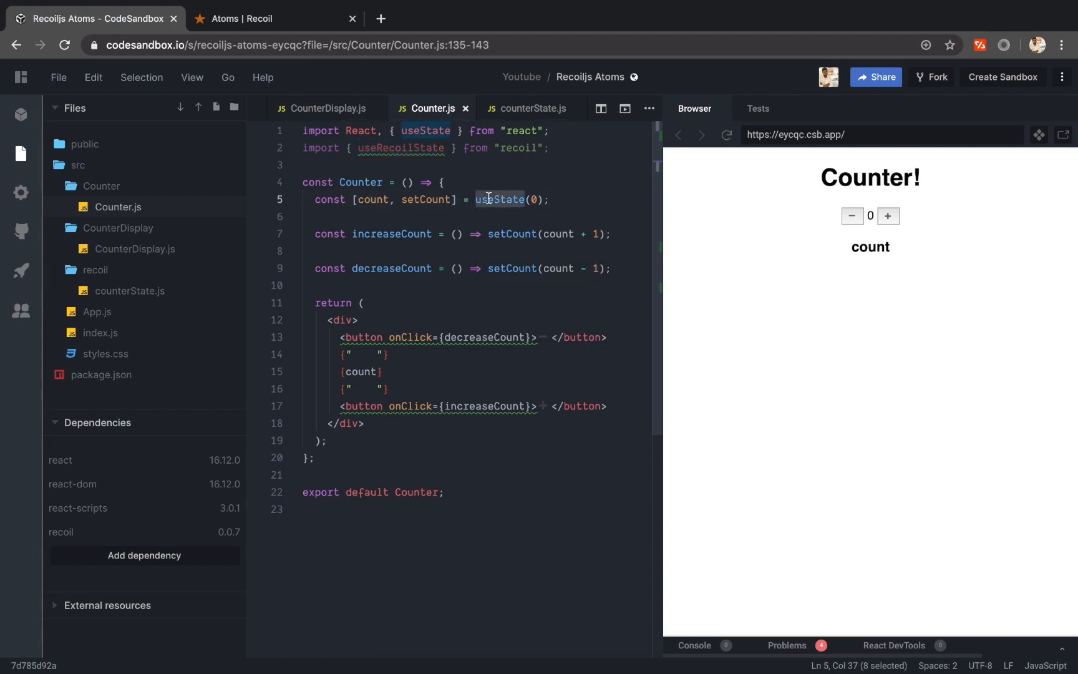
{"action": "type", "text": "useRecoilState"}
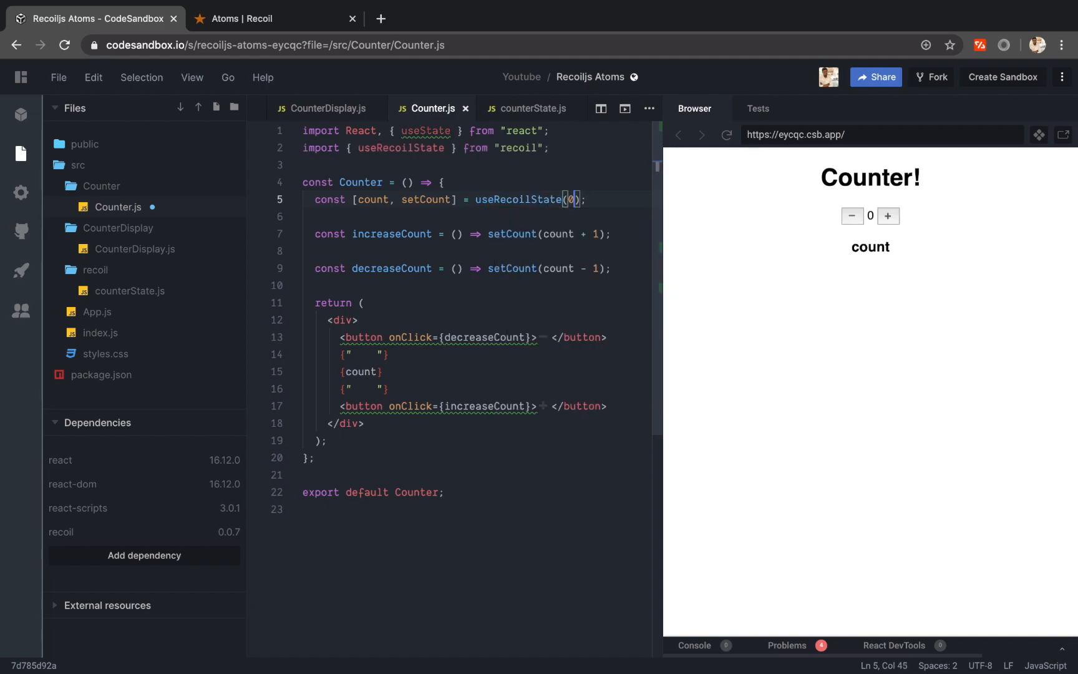
{"action": "type", "text": "counterState"}
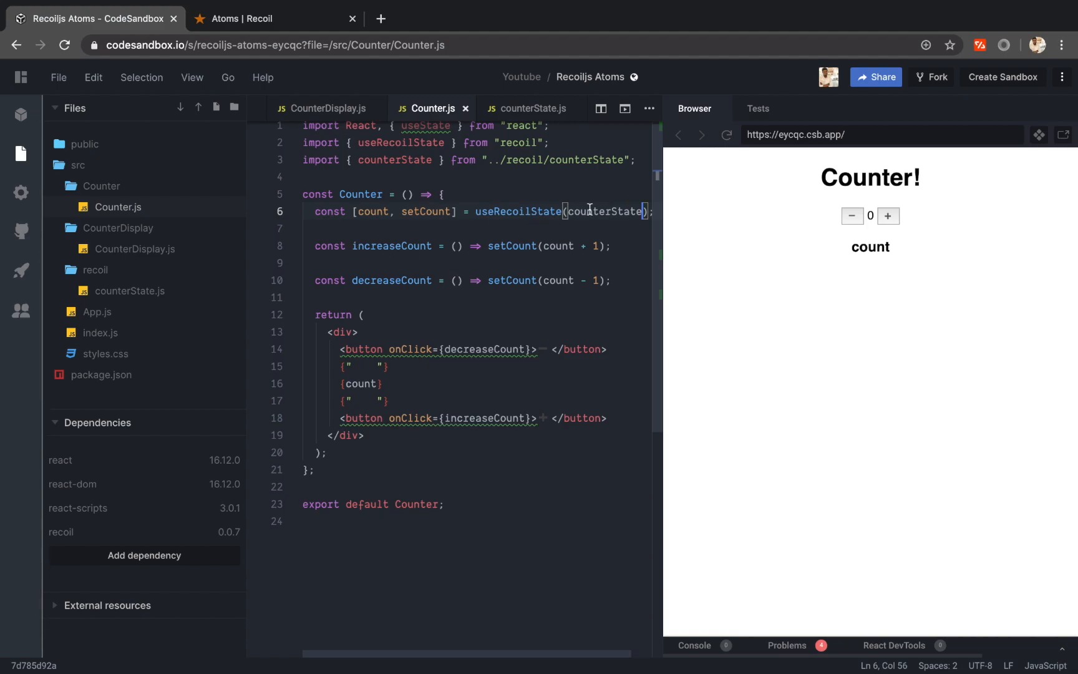
- Reload the preview and count up and down to confirm the Recoil counter works, leaving it at 10
{"action": "left_click", "coordinate": [726, 134]}
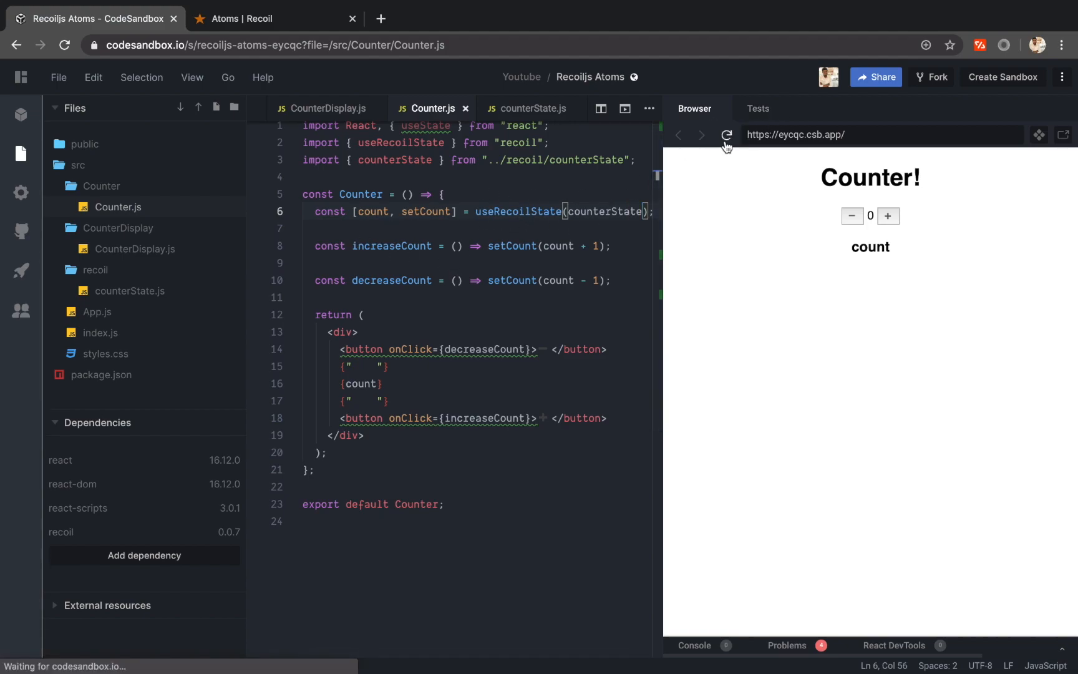
{"action": "left_click", "coordinate": [889, 215]}
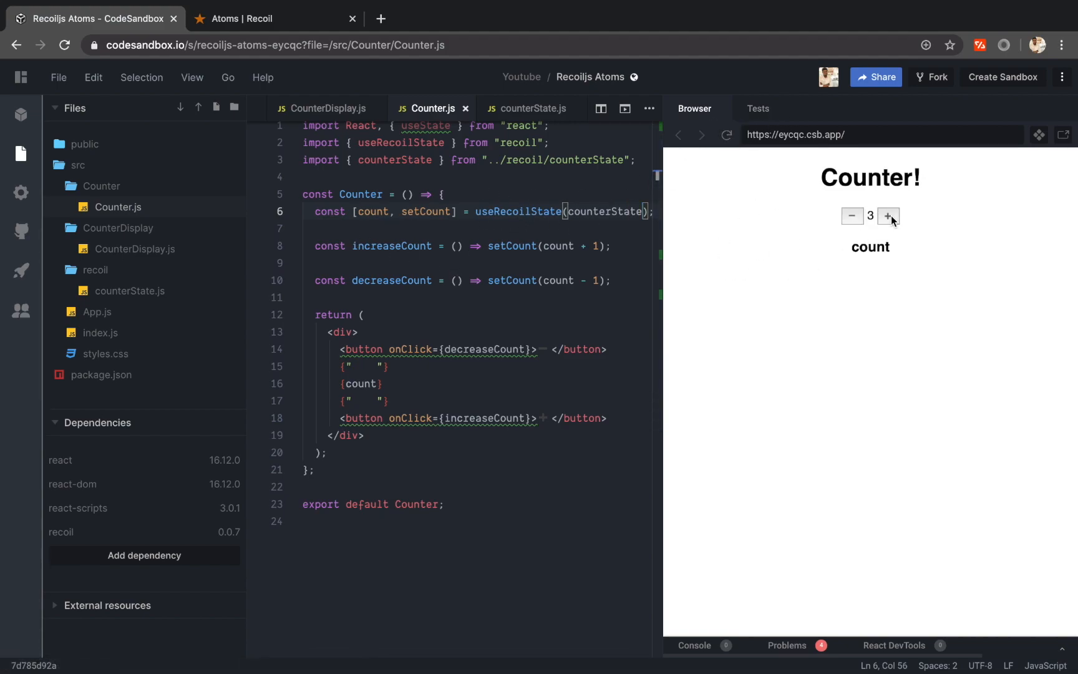
{"action": "left_click", "coordinate": [888, 216]}
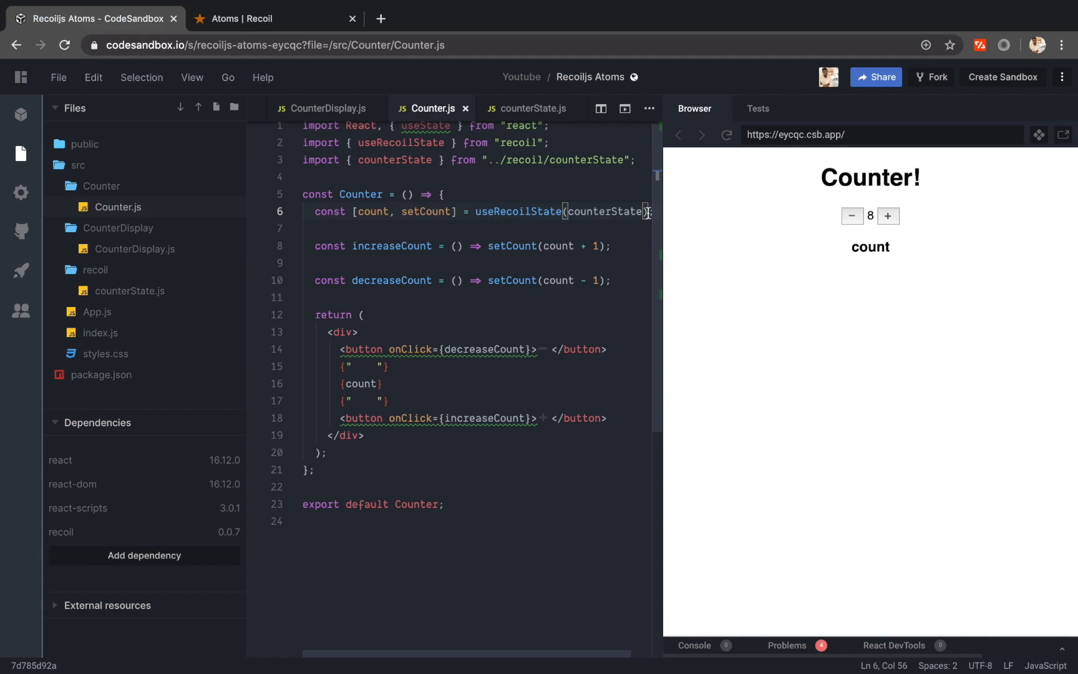
{"action": "left_click", "coordinate": [890, 216]}
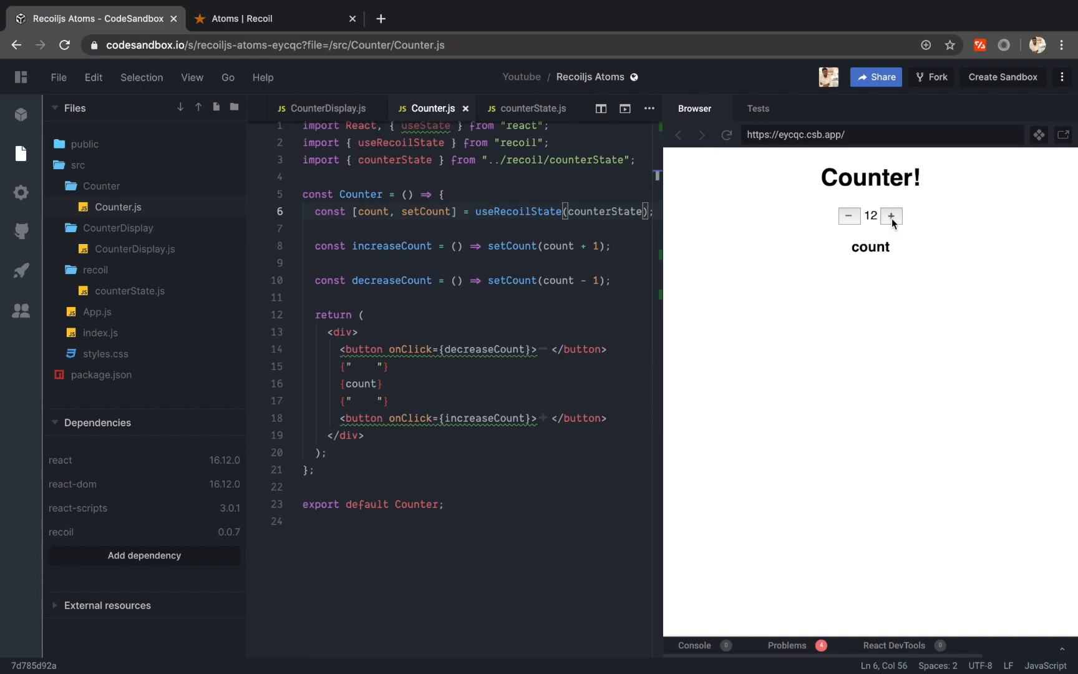
{"action": "left_click", "coordinate": [848, 216]}
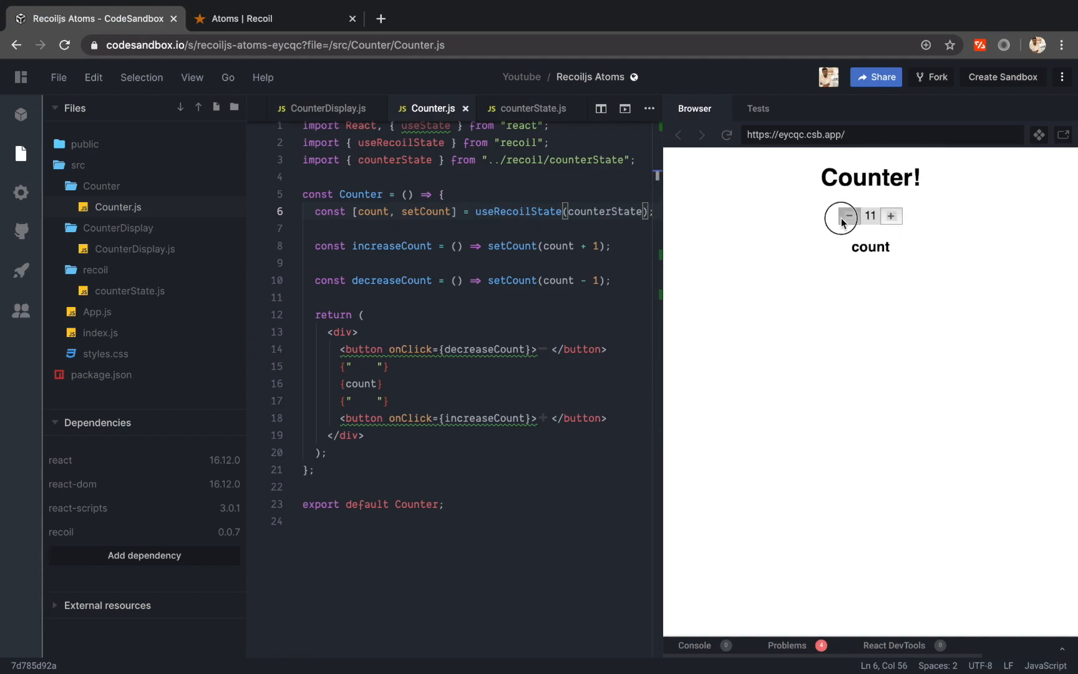
{"action": "left_click", "coordinate": [849, 216]}
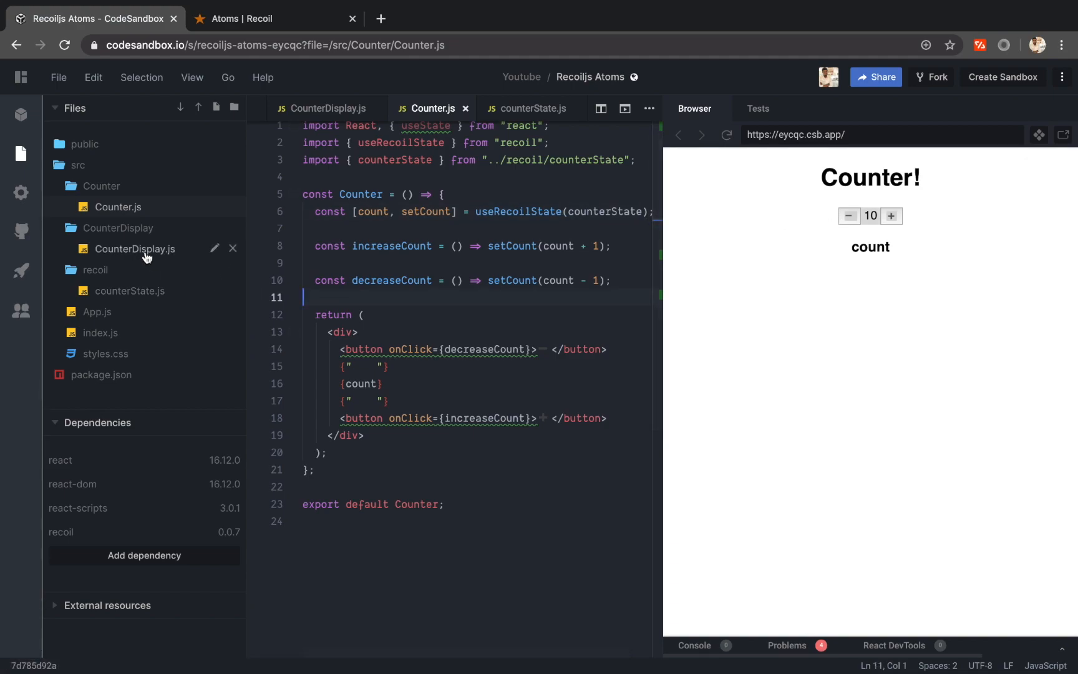
{"action": "left_click", "coordinate": [134, 249]}
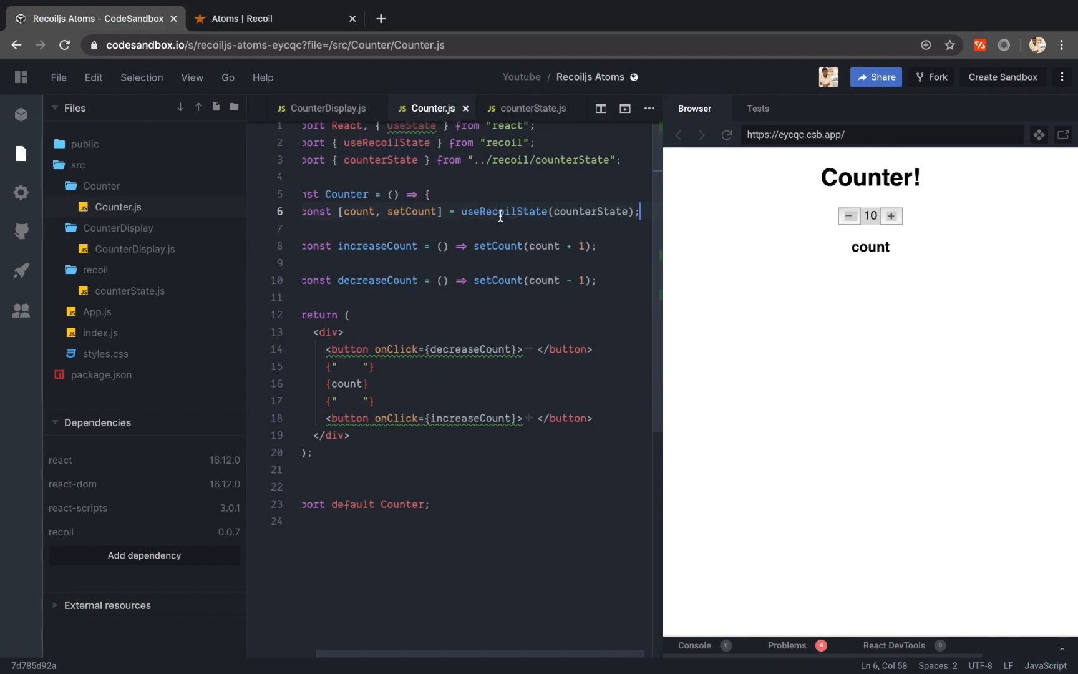
- In CounterDisplay.js, add const [count, setCount] = useRecoilState(counterState) with its imports and render {count}
{"action": "left_click", "coordinate": [135, 249]}
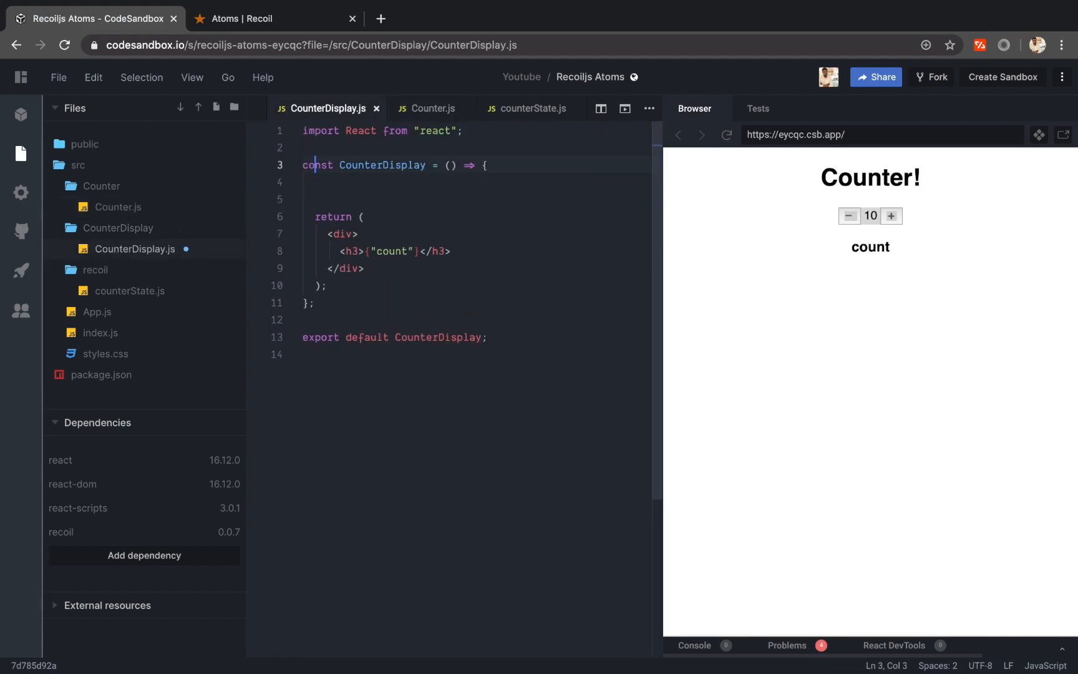
{"action": "left_click", "coordinate": [317, 199]}
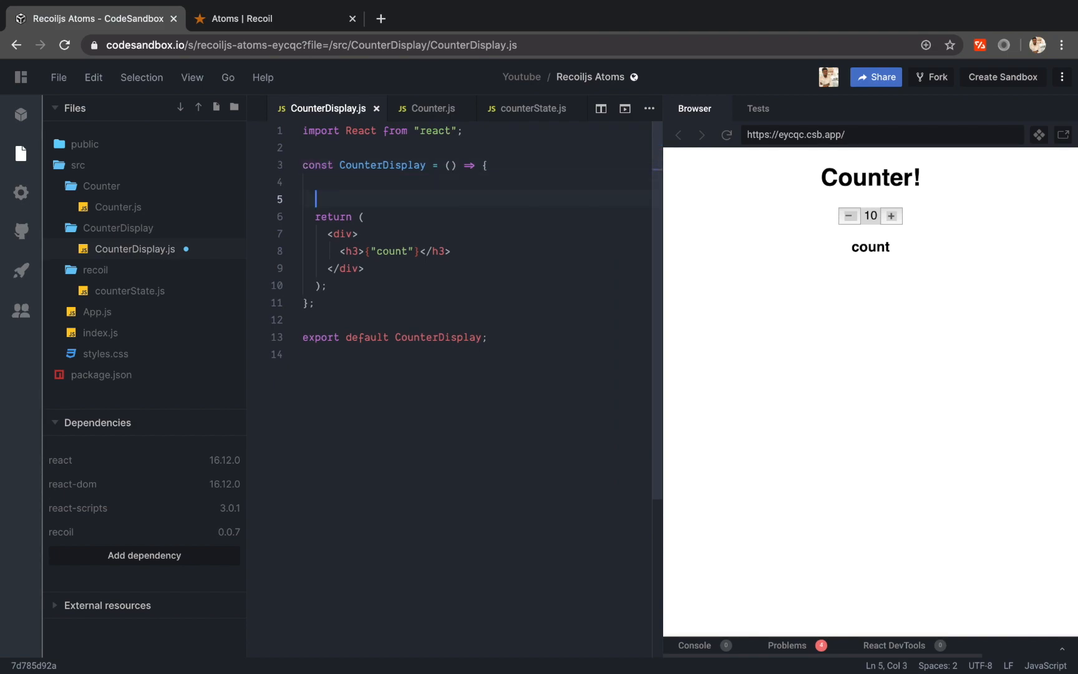
{"action": "type", "text": "const [count, setCount] = useRecoilState(counterState);"}
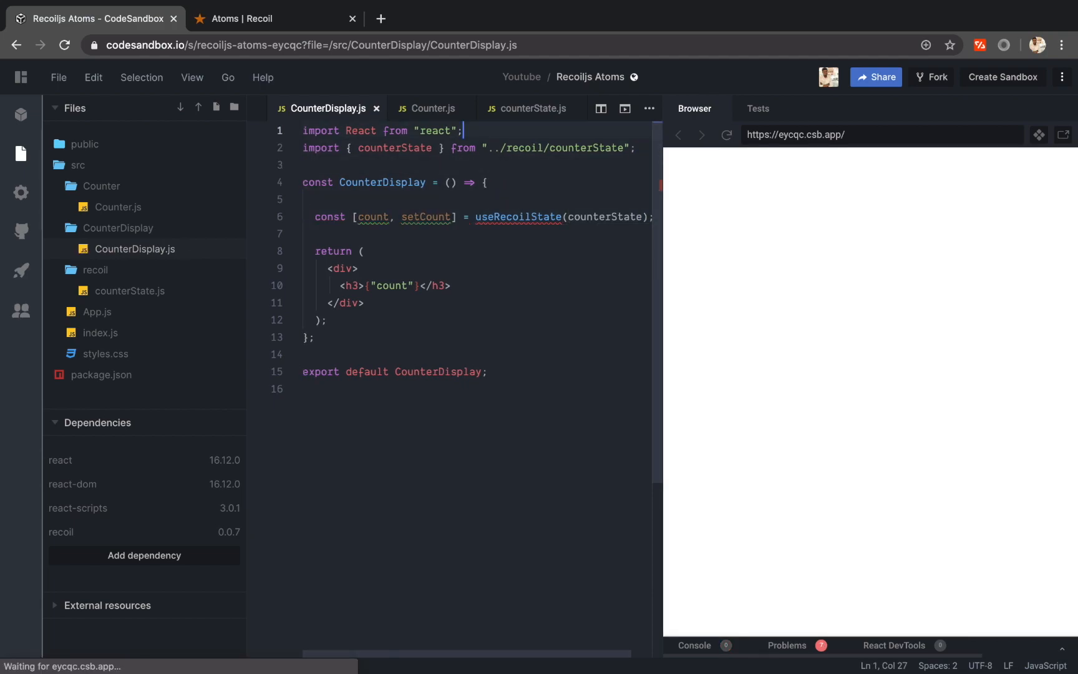
{"action": "type", "text": "import {}"}
{"action": "type", "text": "} from \"recoil\";"}
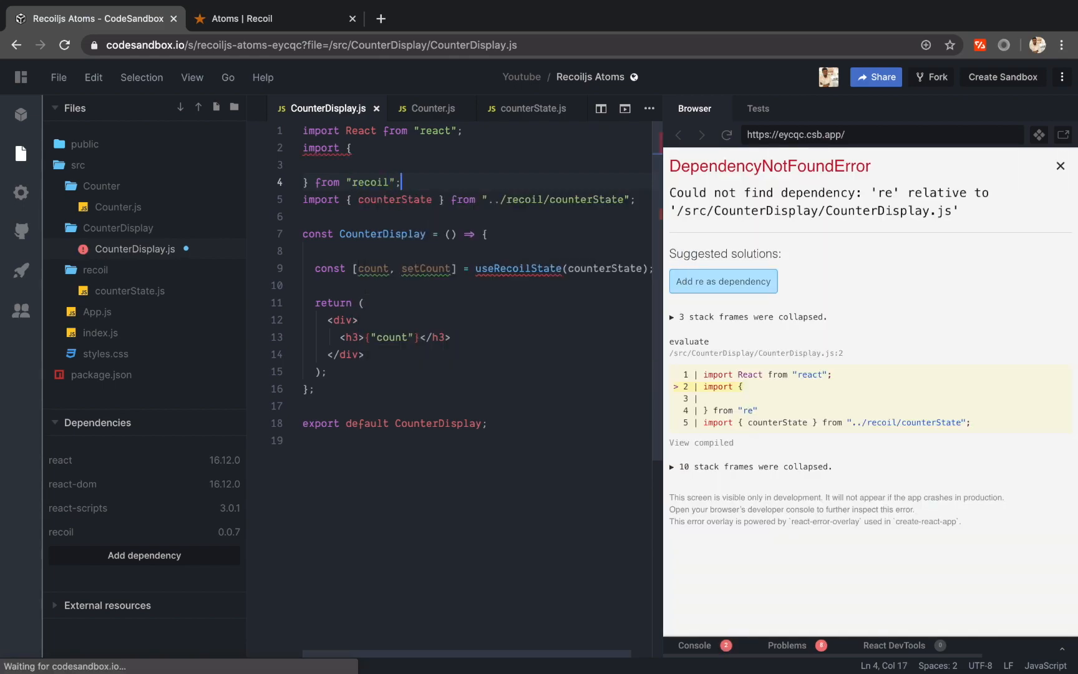
{"action": "type", "text": "useRecoilState } from \"recoil\";"}
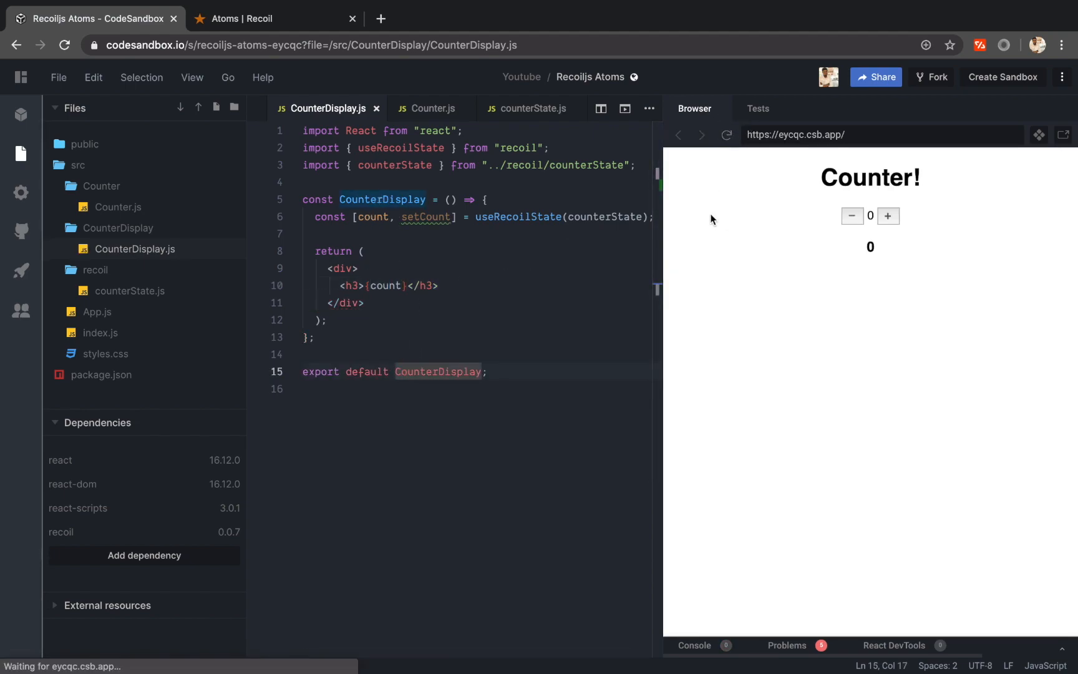
- Increment and reload the preview, confirming counter and display show the same count, ending at 3
{"action": "left_click", "coordinate": [888, 215]}
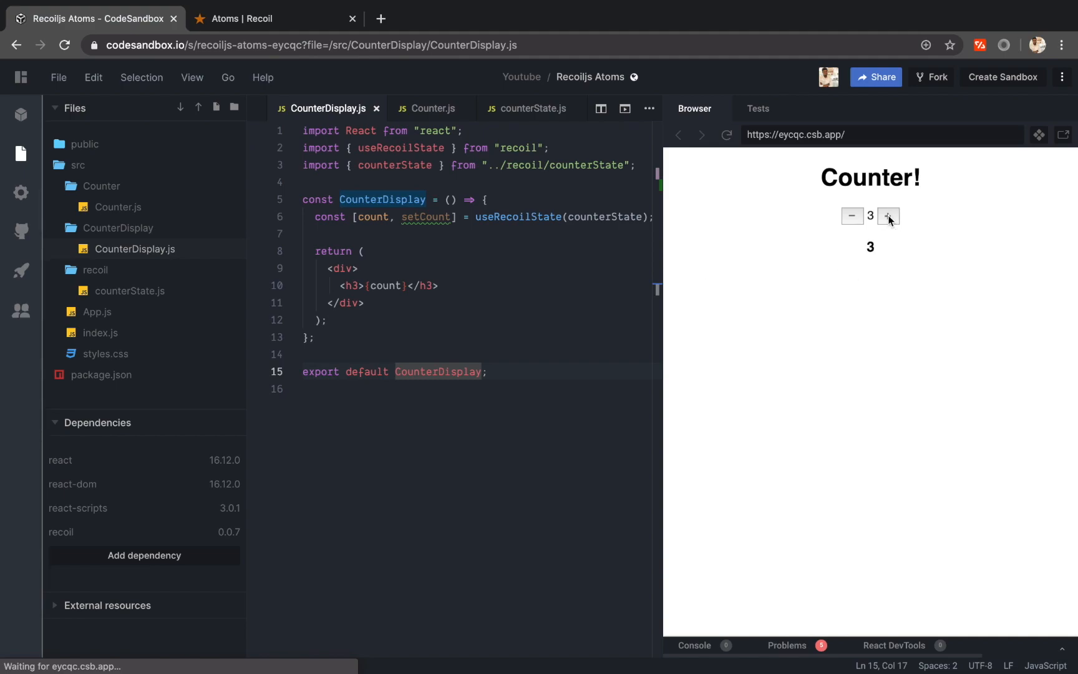
{"action": "left_click", "coordinate": [888, 217]}
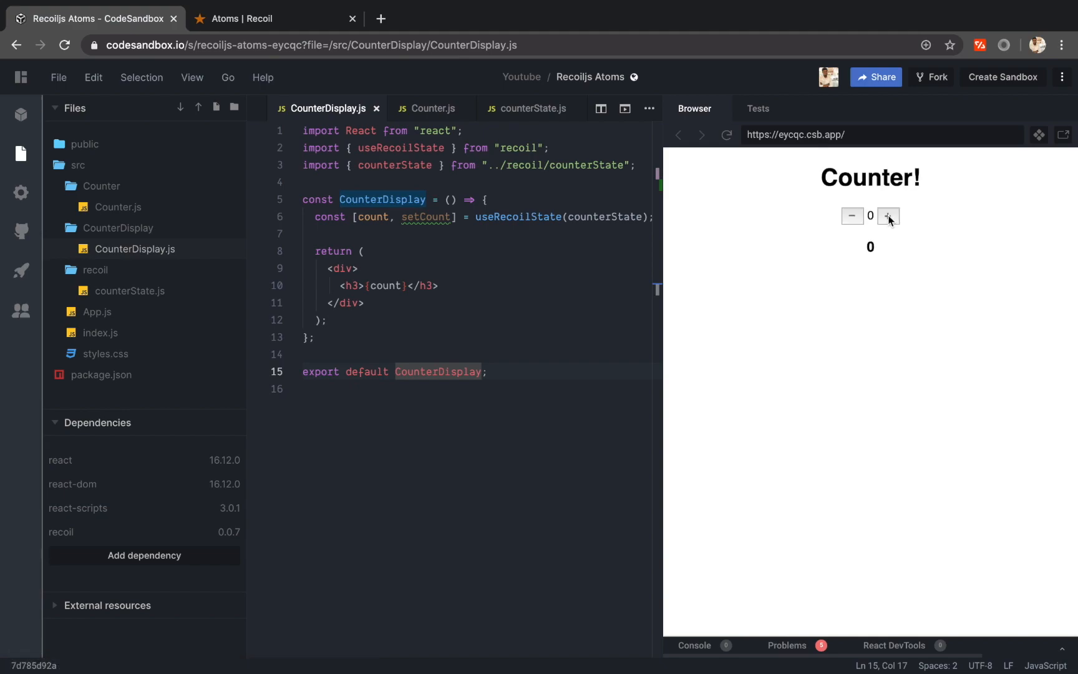
{"action": "left_click", "coordinate": [888, 216]}
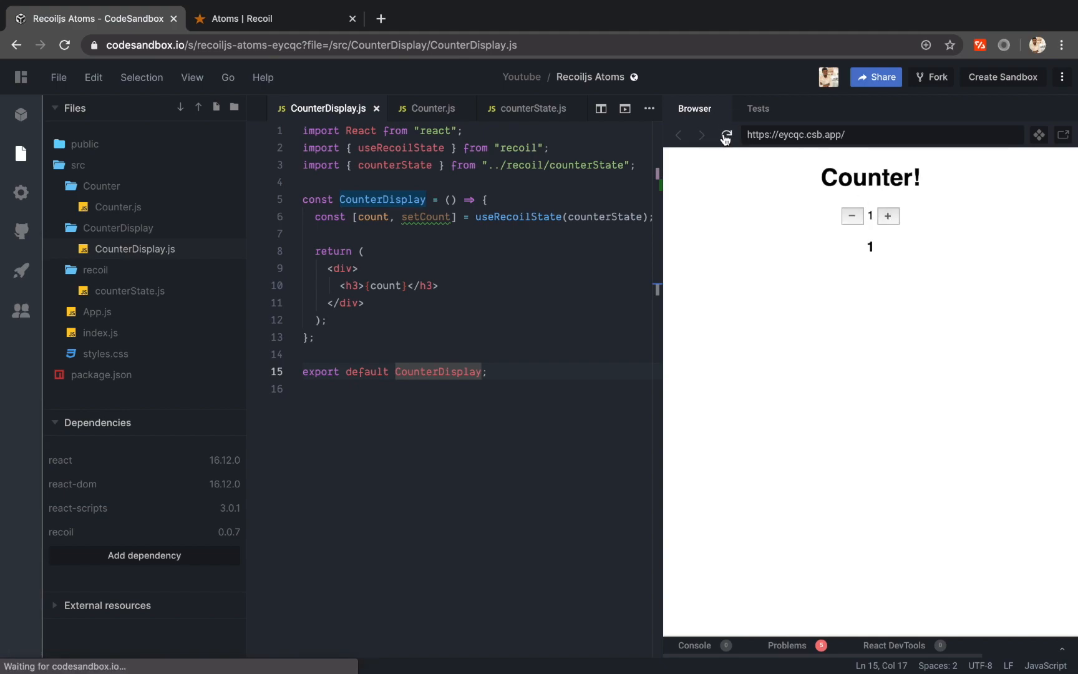
{"action": "left_click", "coordinate": [852, 216]}
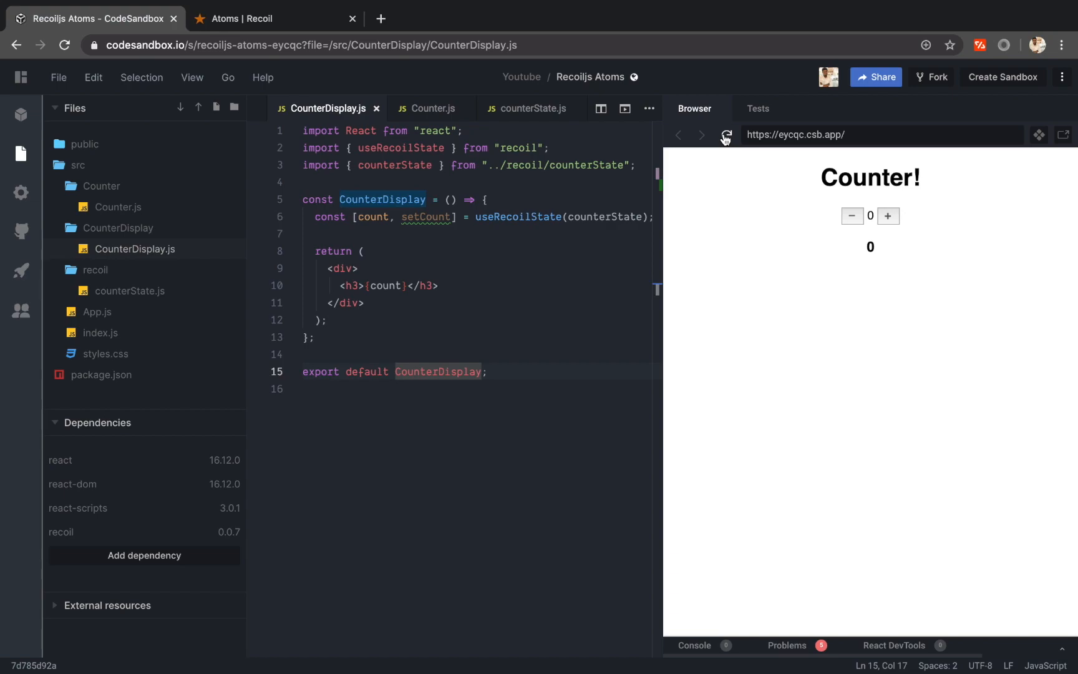
{"action": "left_click", "coordinate": [888, 215]}
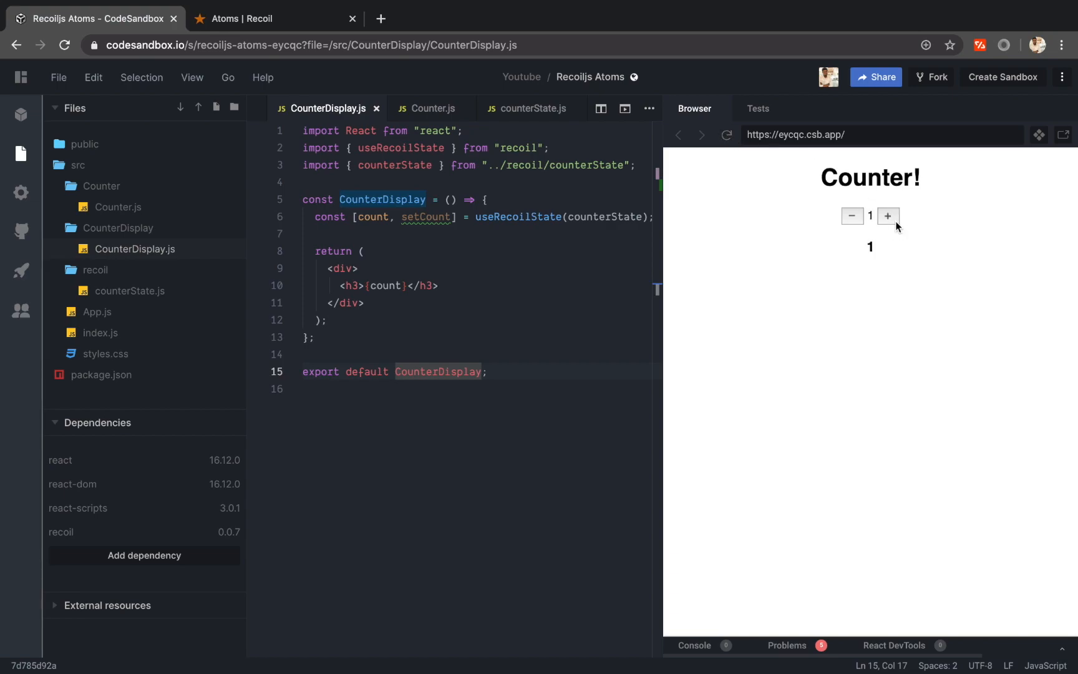
{"action": "left_click", "coordinate": [888, 217]}
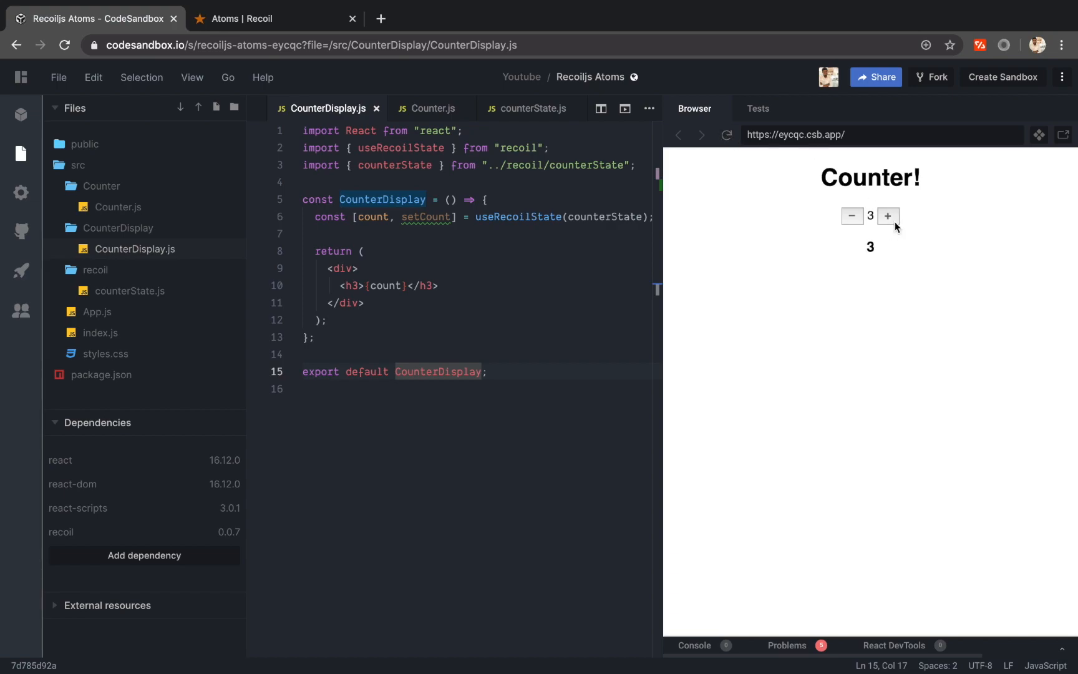